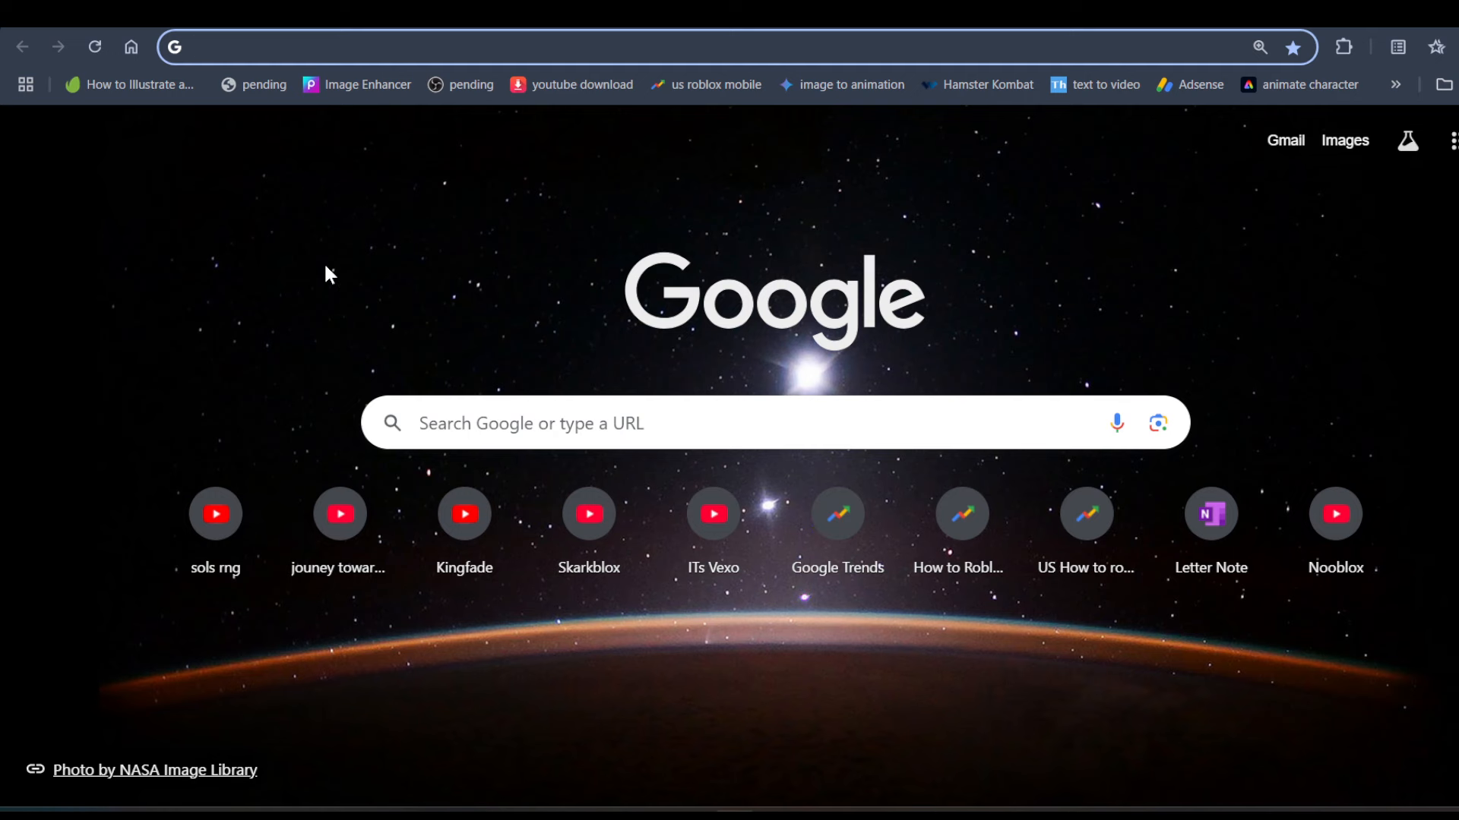
pyautogui.moveTo(514, 135)
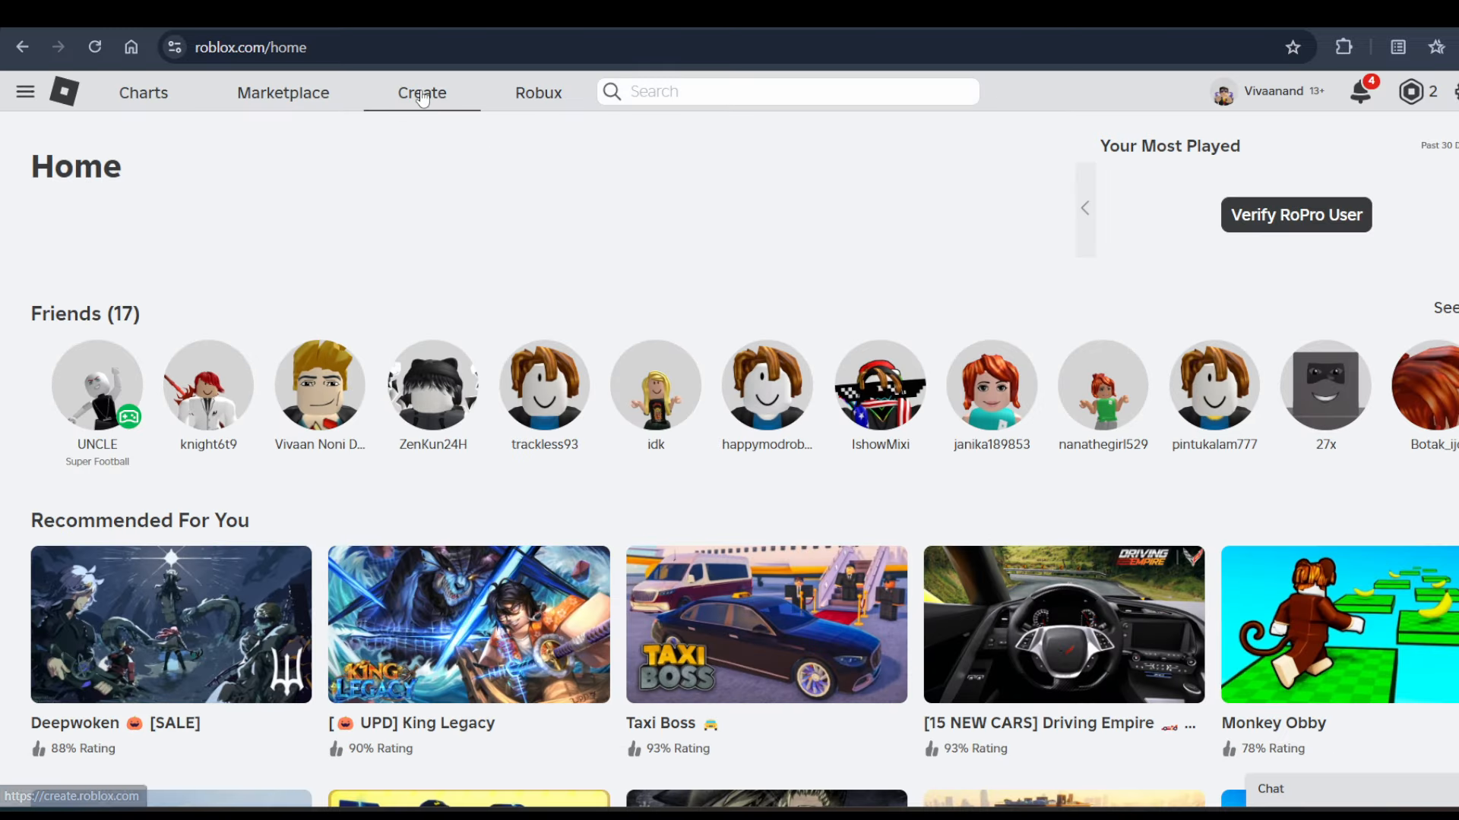
# - Go from the Roblox site to the Creator Hub dashboard via Create
pyautogui.click(423, 93)
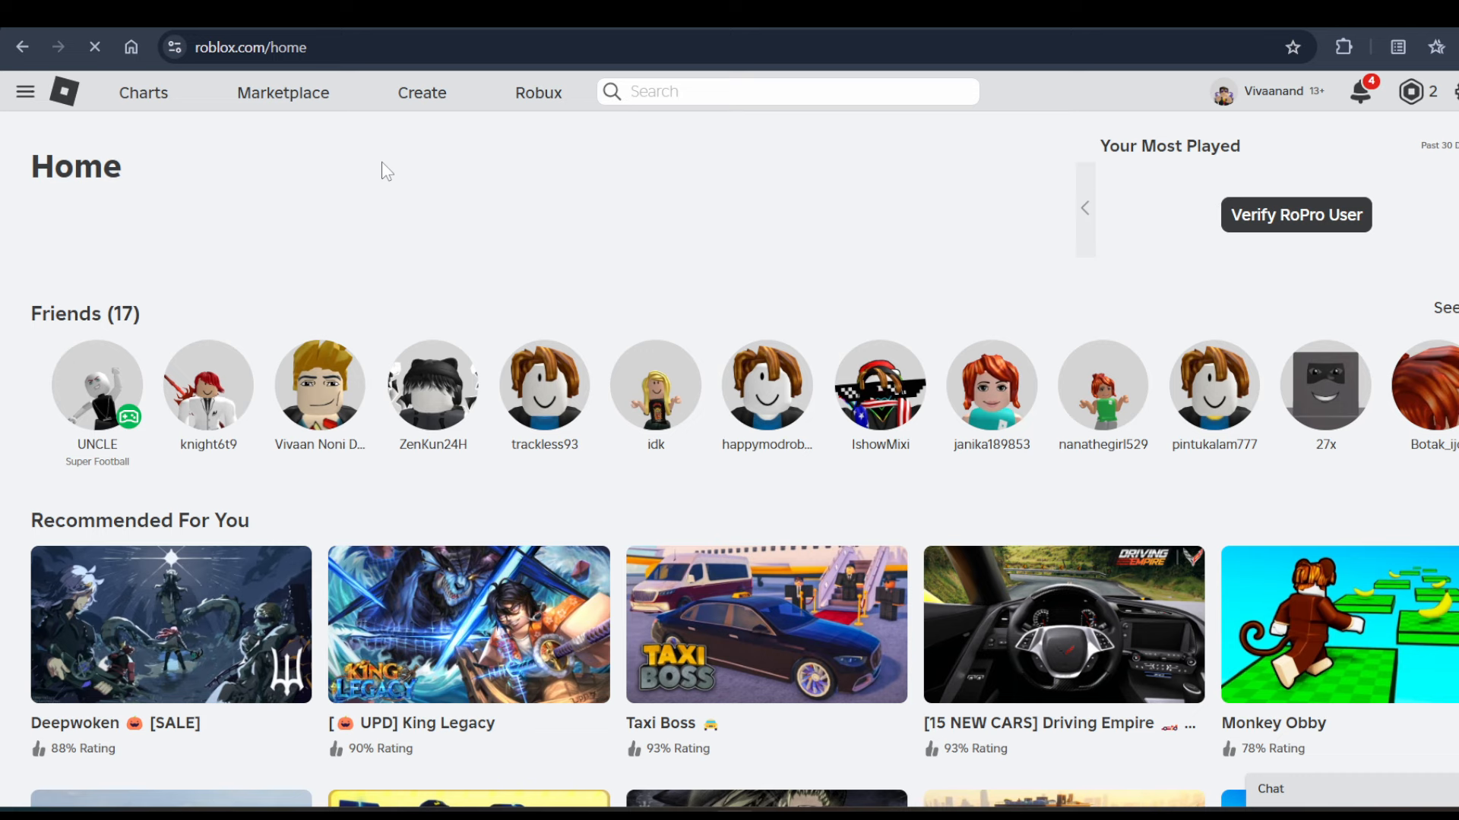
pyautogui.moveTo(415, 178)
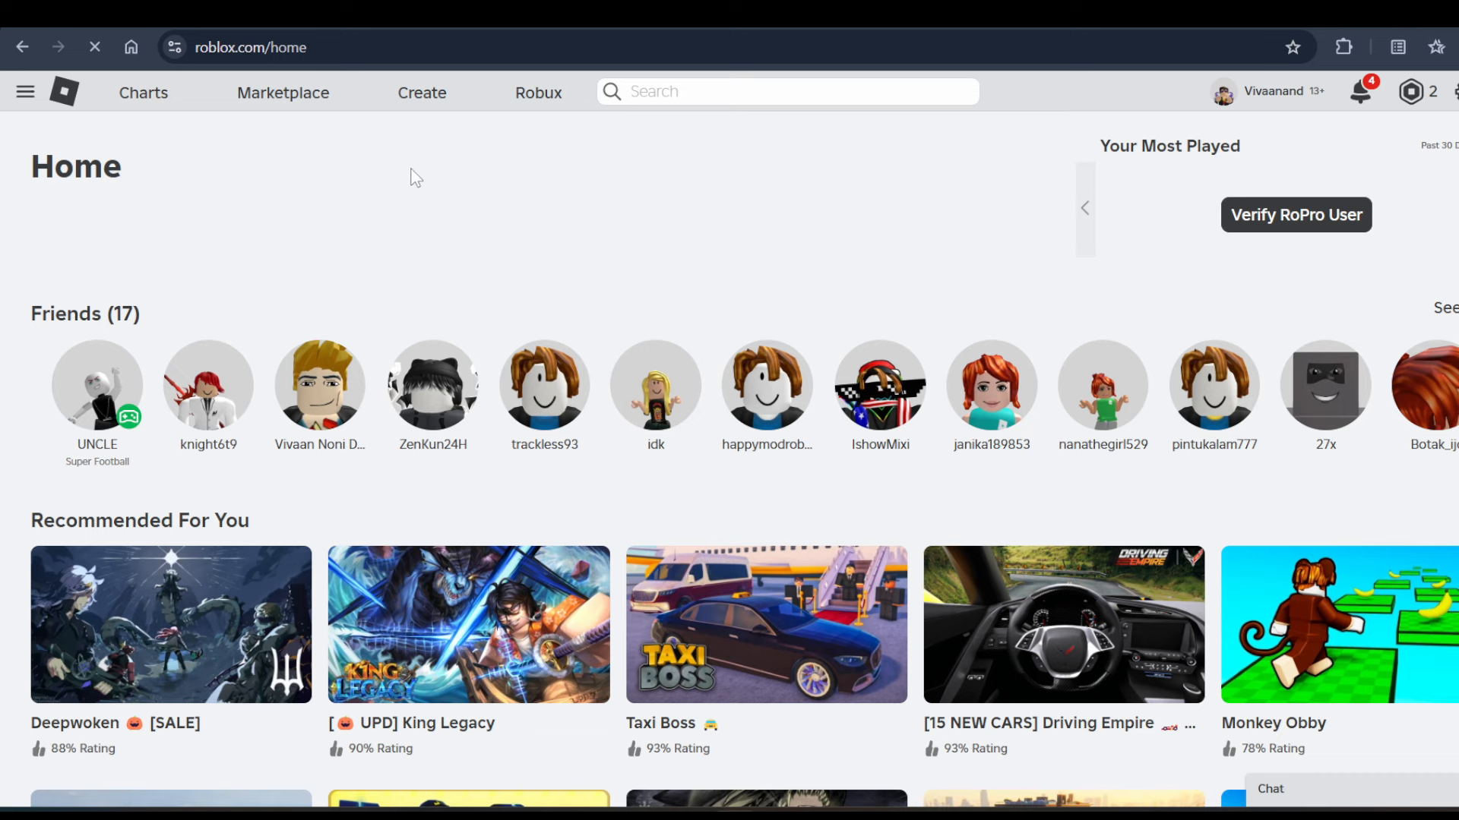
pyautogui.click(423, 93)
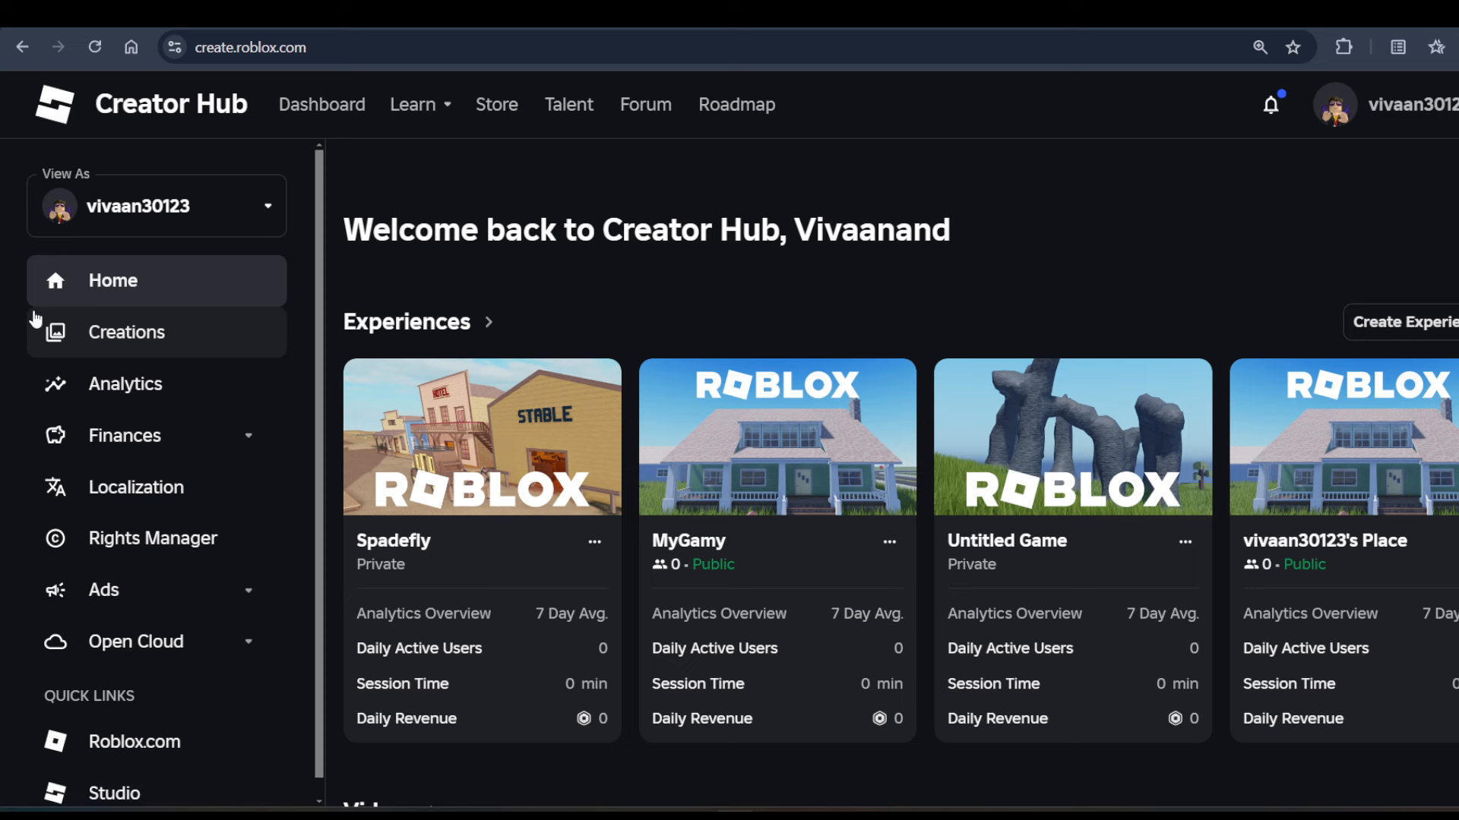
# - Navigate Creations > Avatar Items > Clothing > Classics to reach the Classic T-Shirts list
pyautogui.click(126, 331)
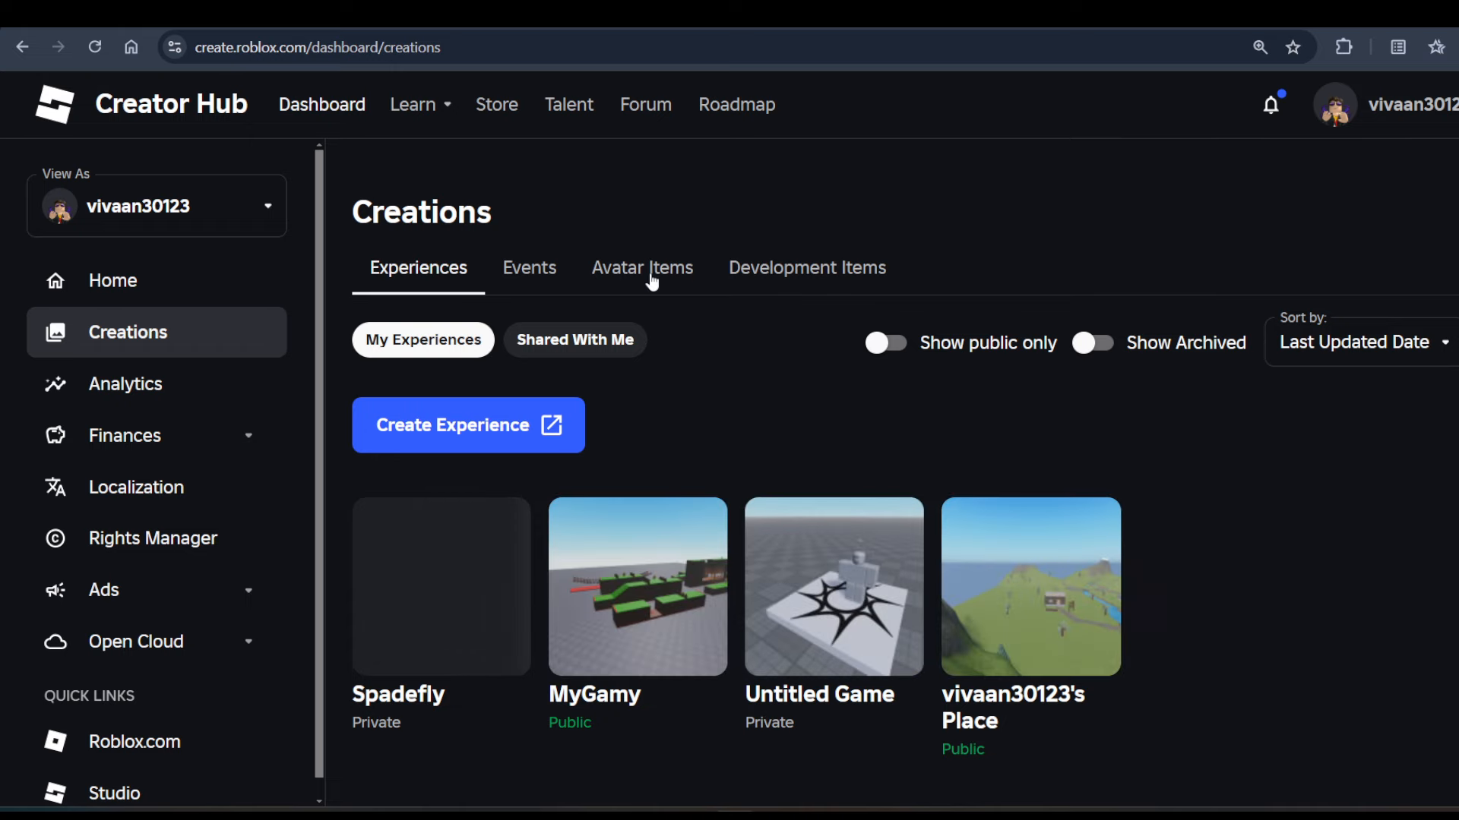
pyautogui.click(641, 267)
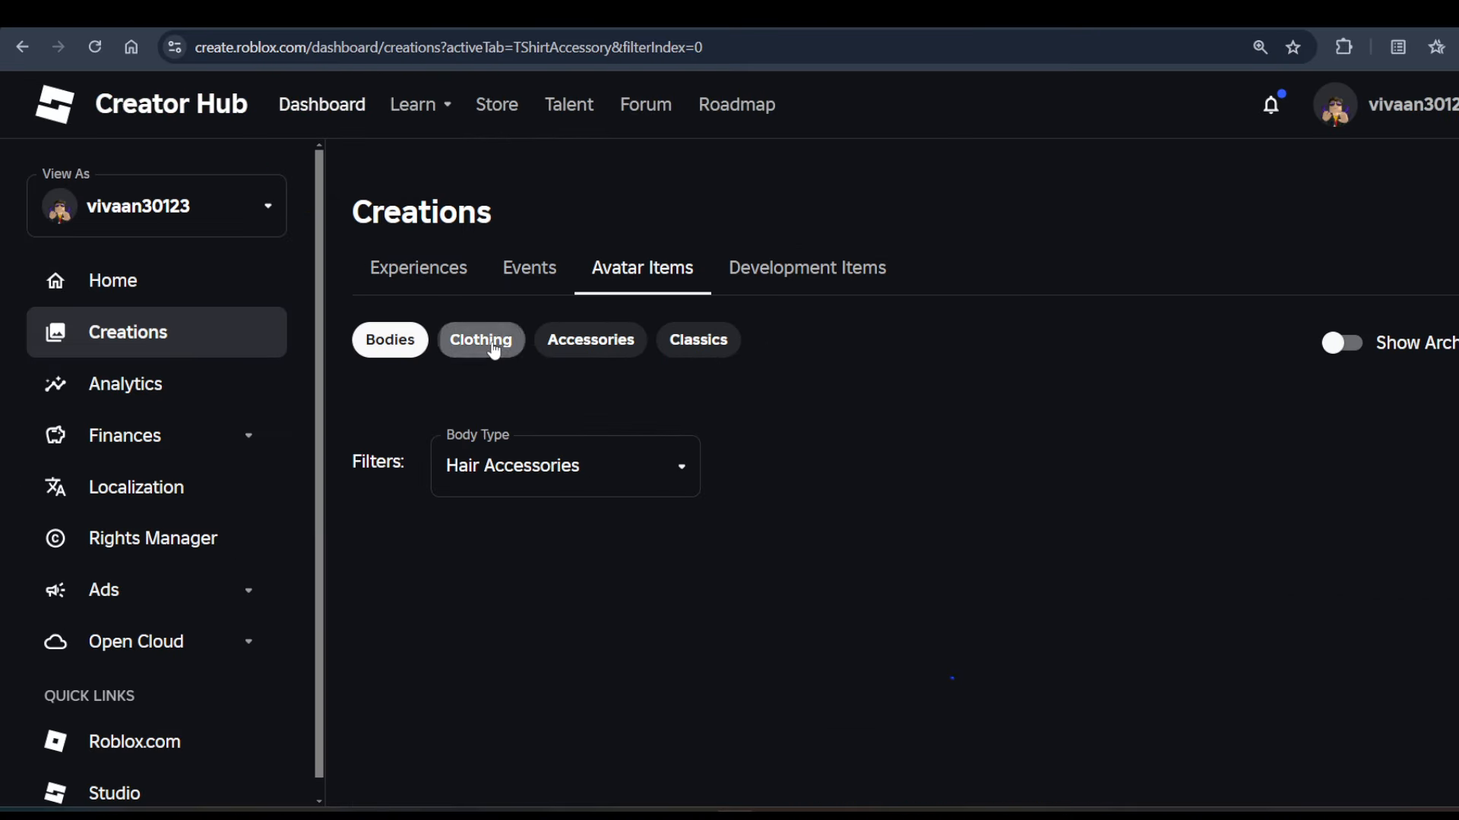
pyautogui.click(480, 340)
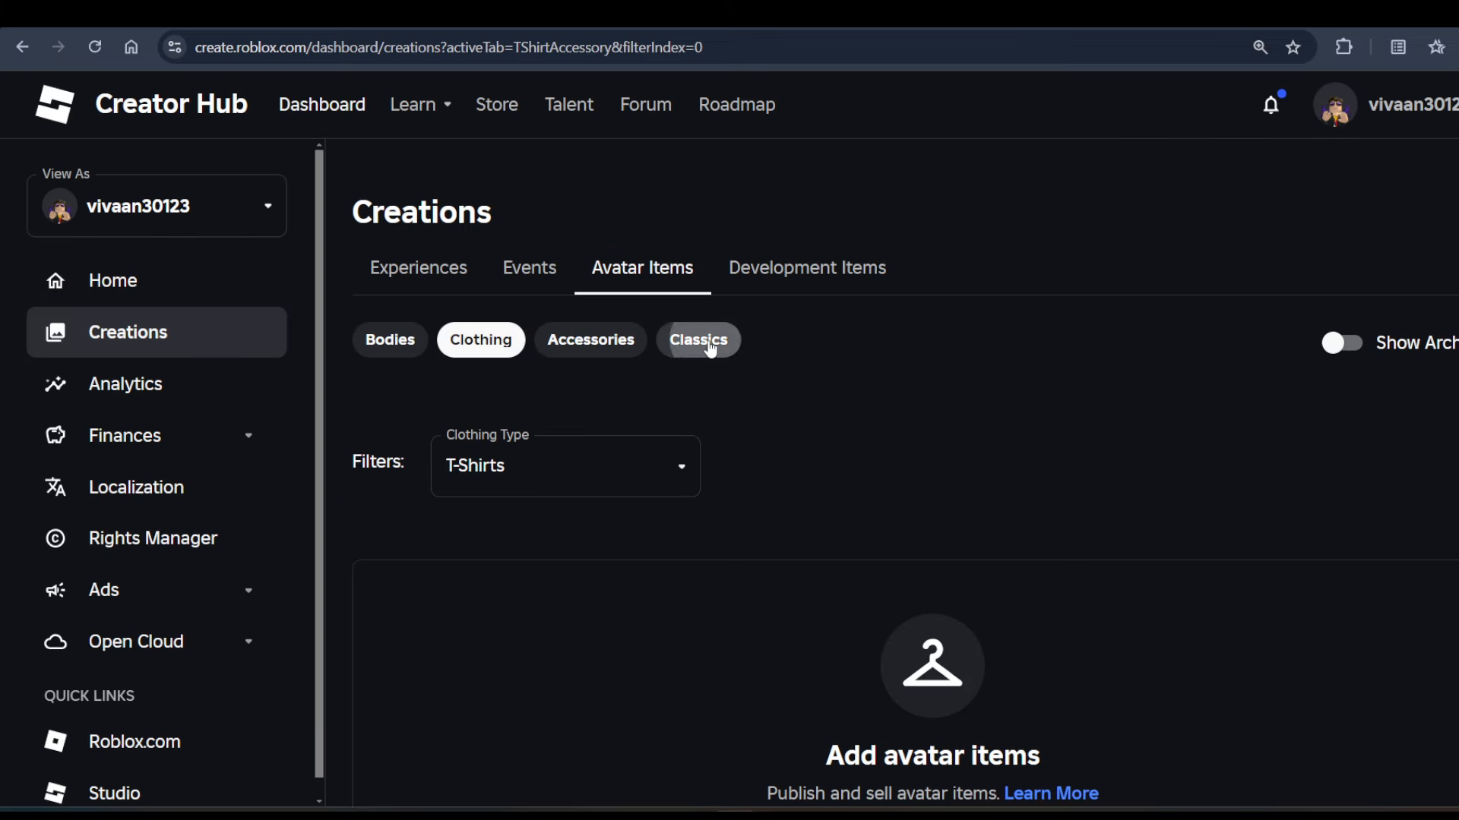
pyautogui.click(697, 340)
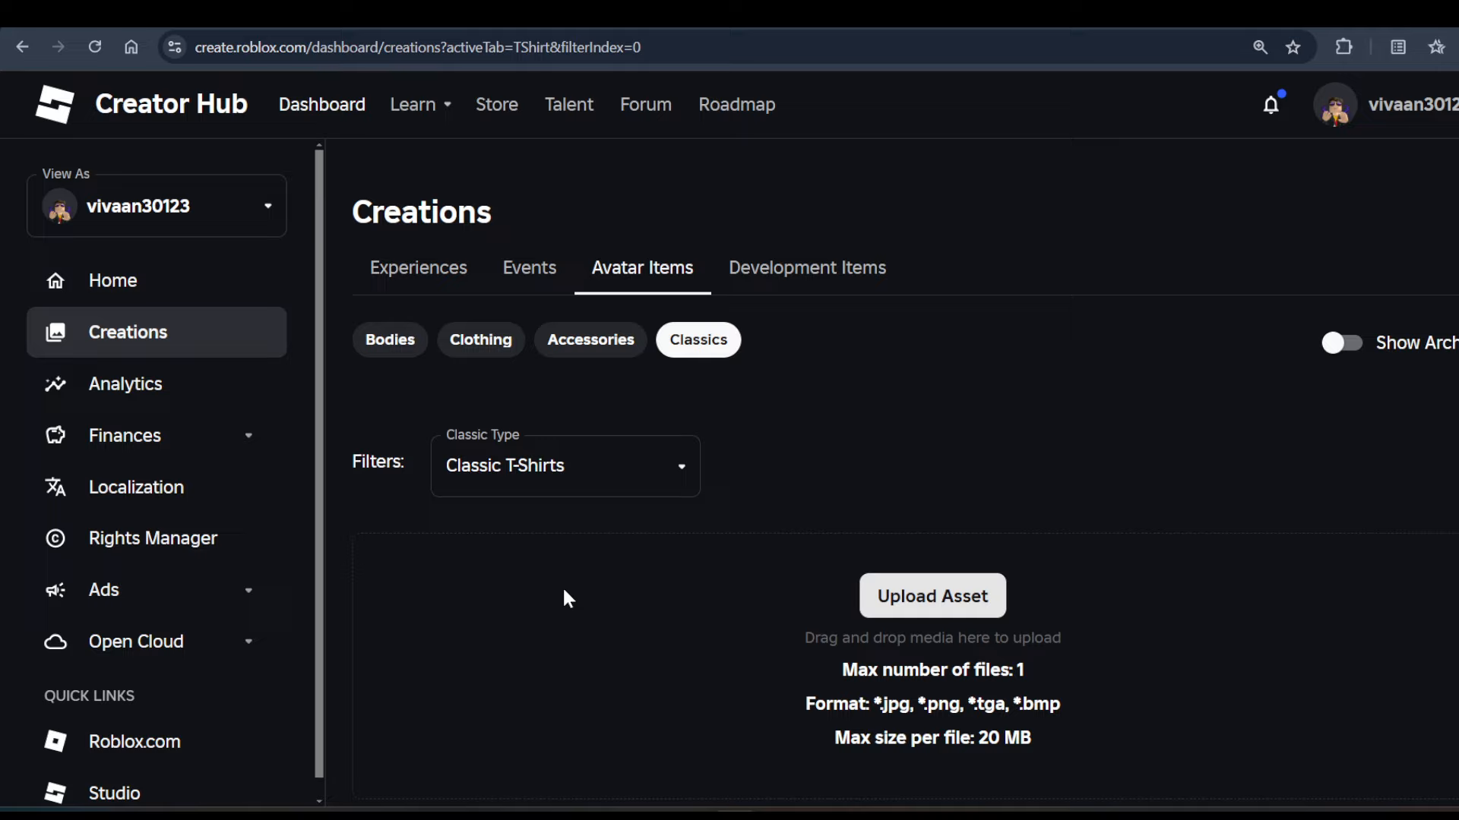
pyautogui.scroll(-3)
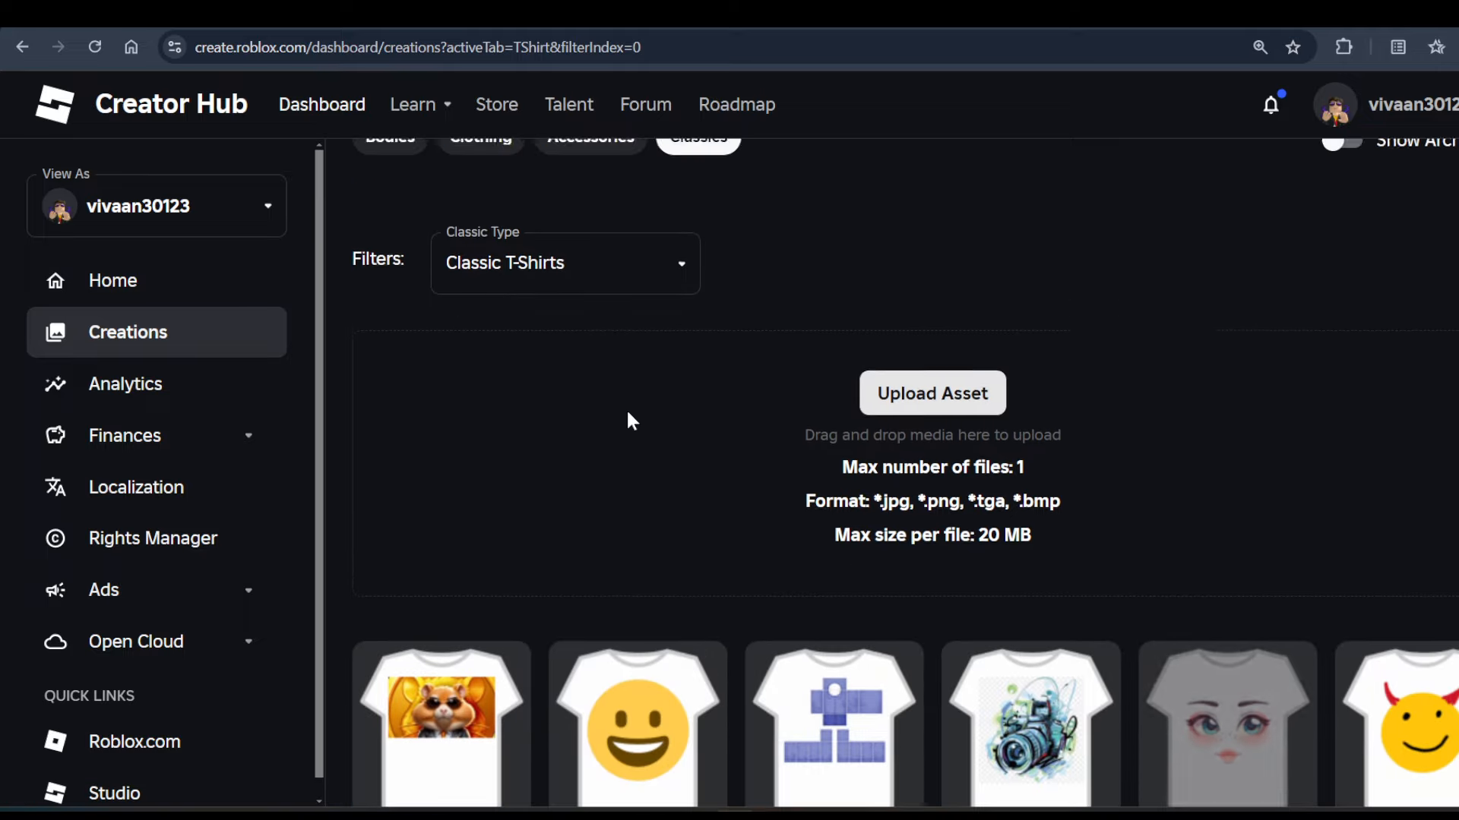
pyautogui.scroll(-3)
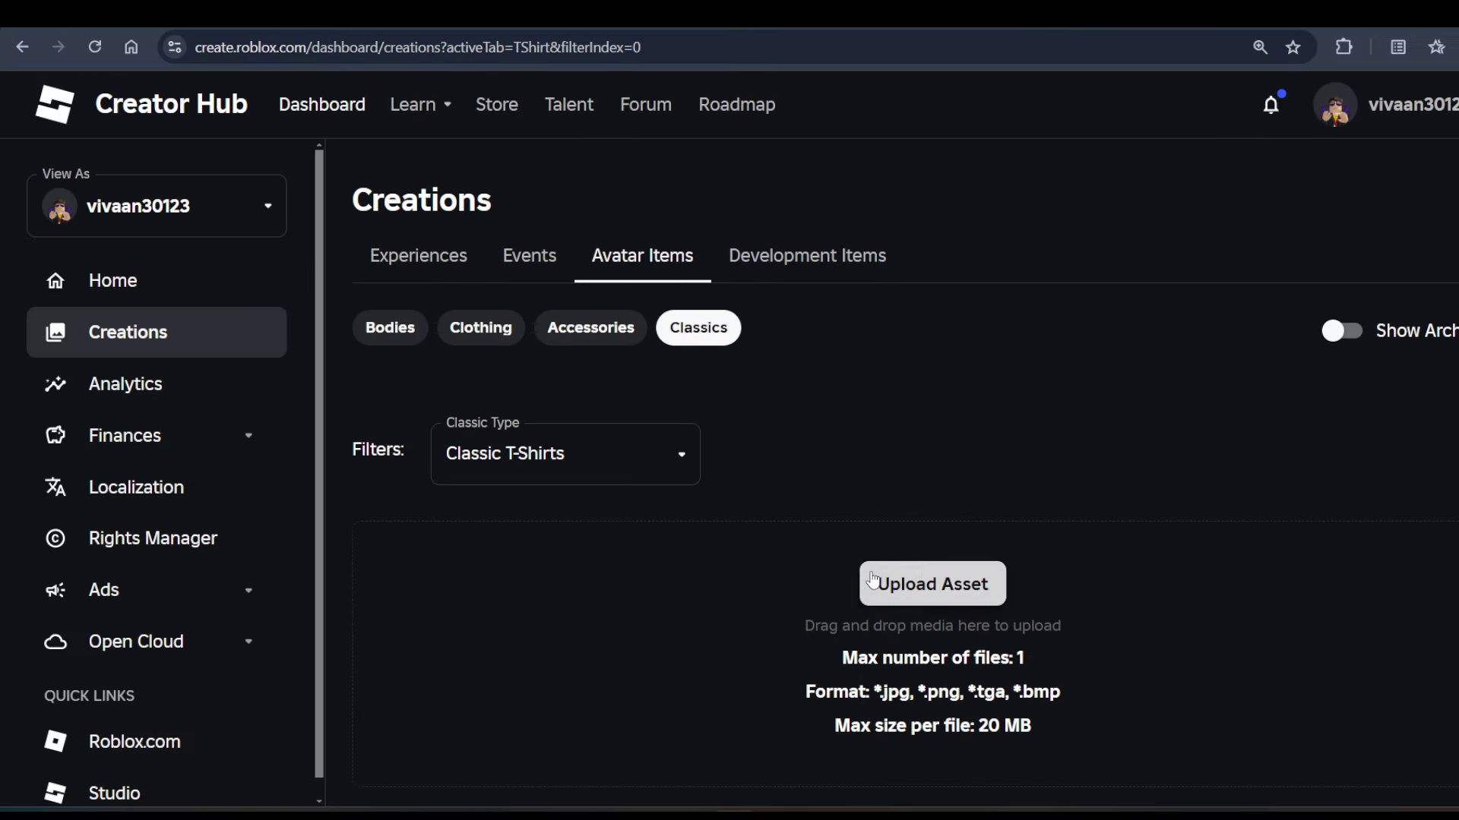
# - Start a new Classic T-Shirt upload, bringing up the empty Upload Asset form
pyautogui.click(933, 583)
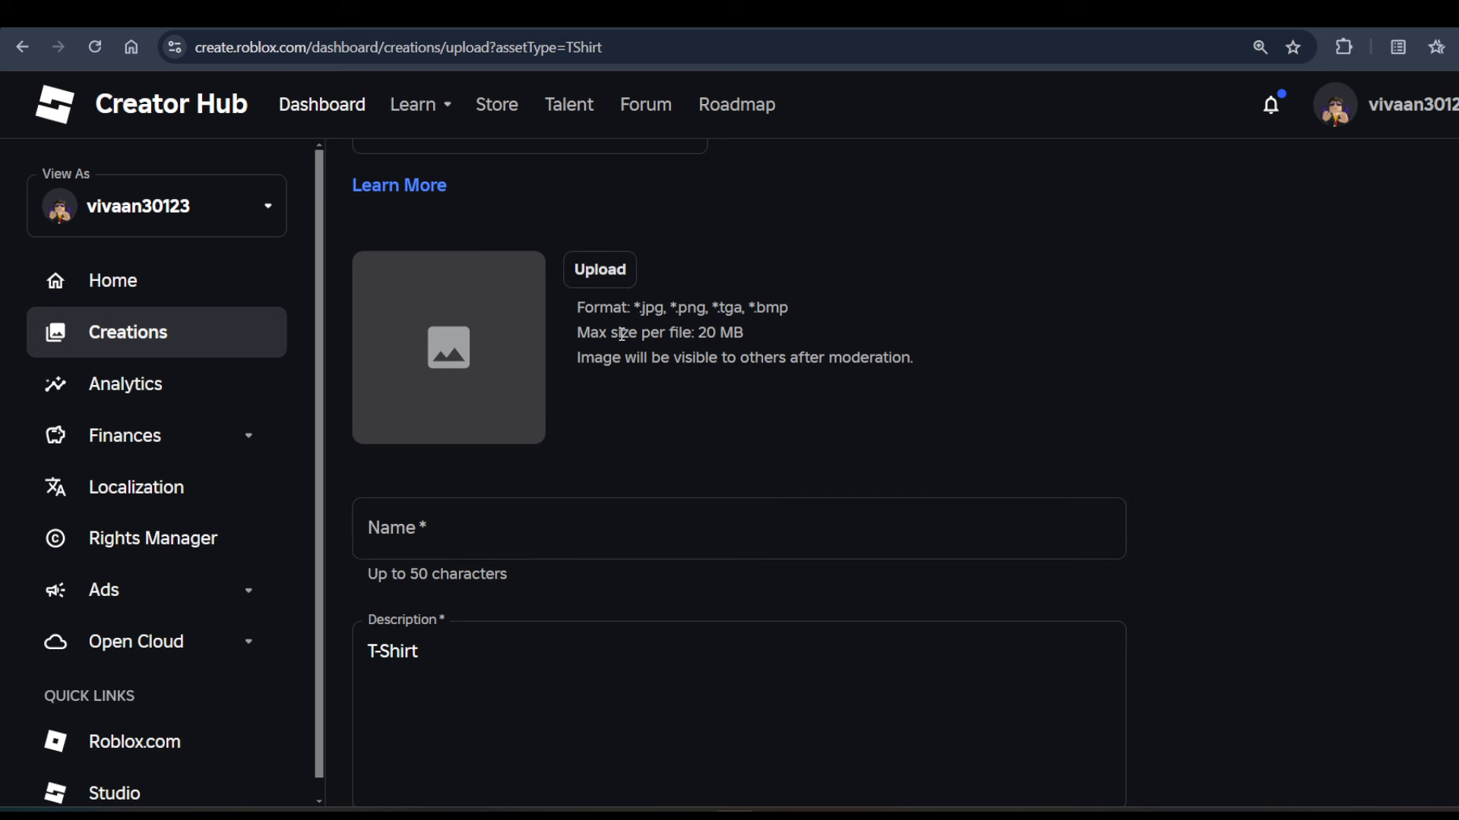
pyautogui.moveTo(551, 398)
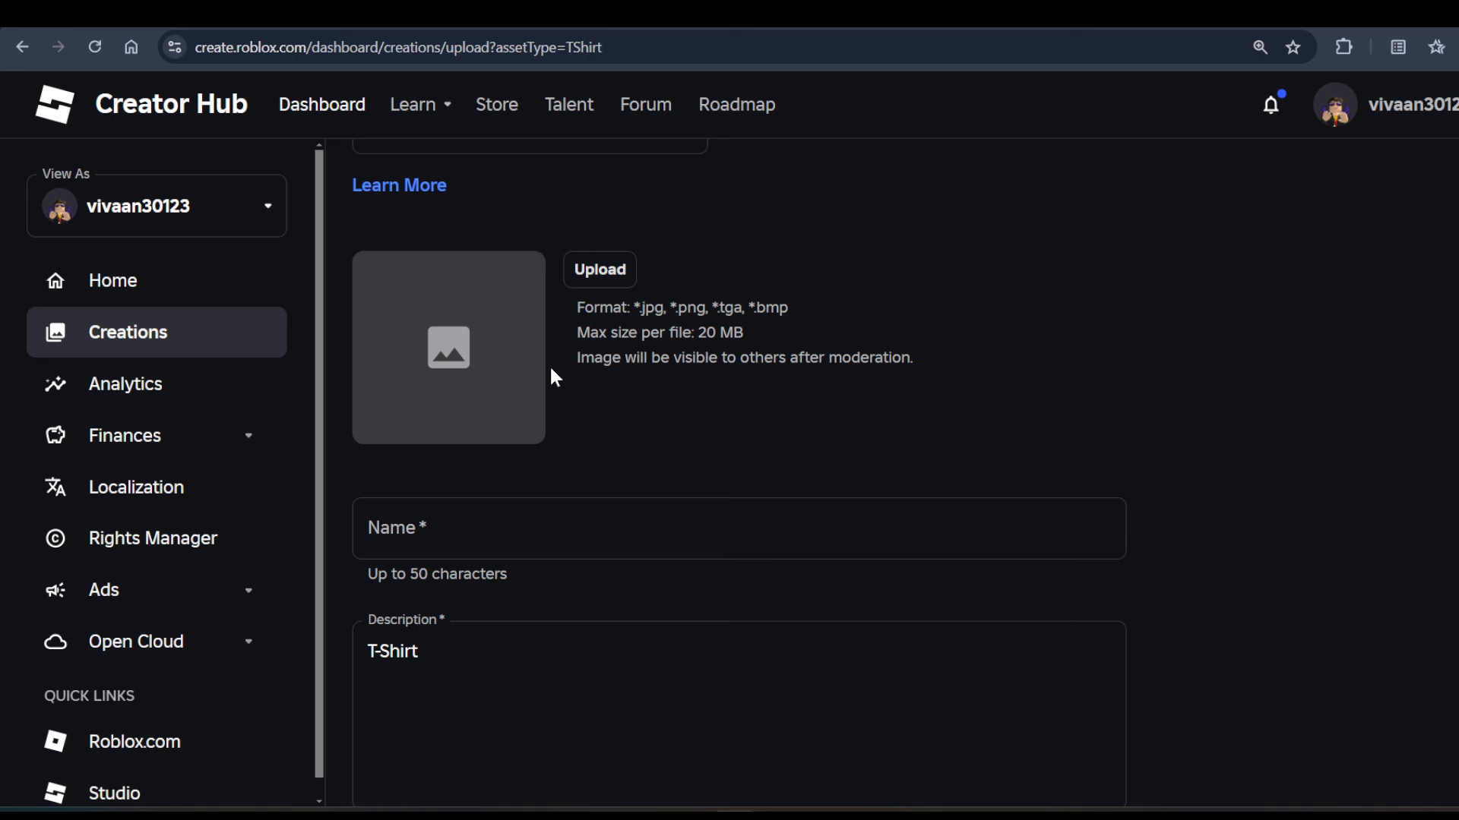
pyautogui.moveTo(611, 357)
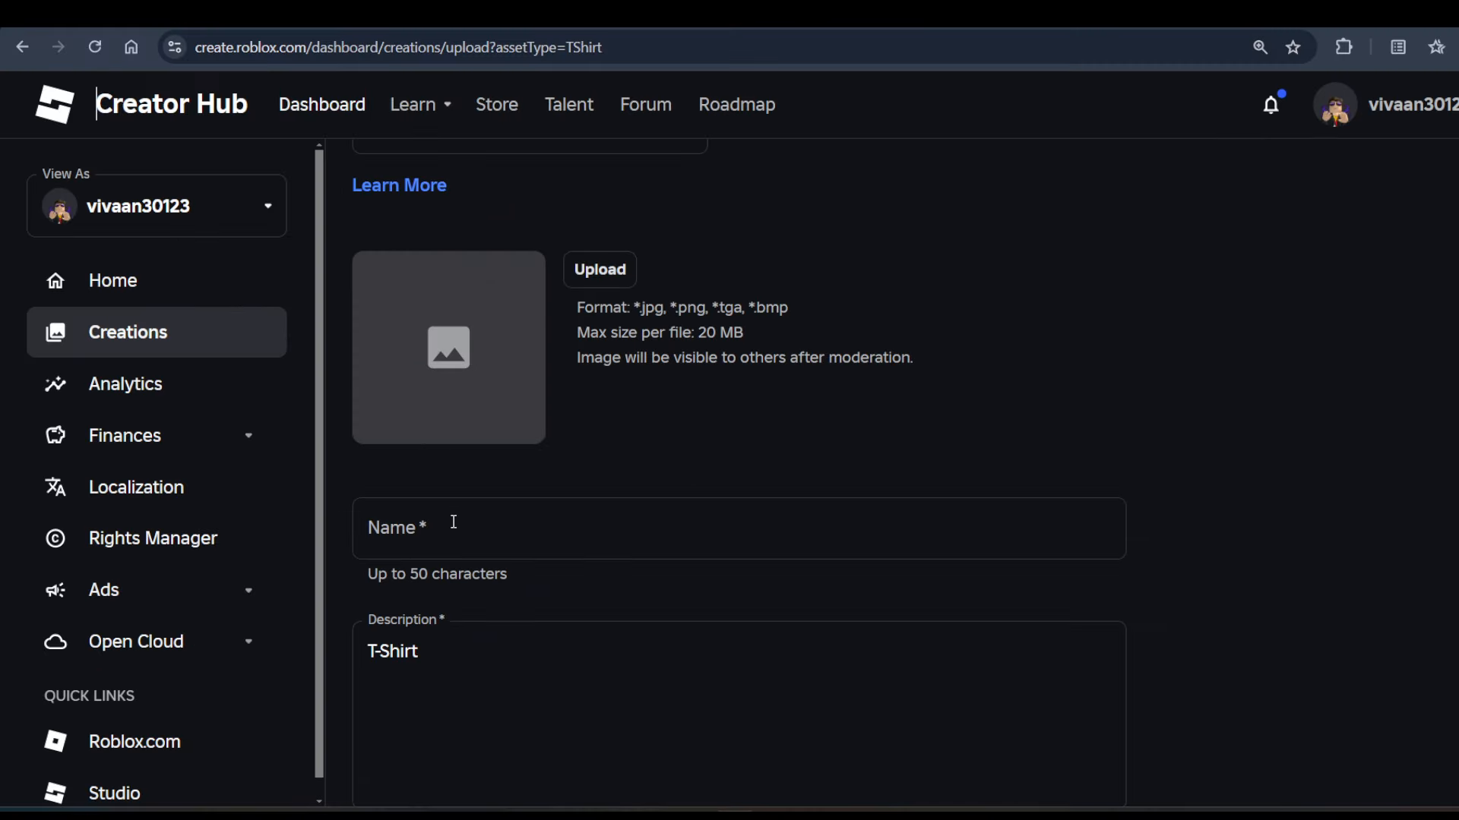
pyautogui.scroll(-3)
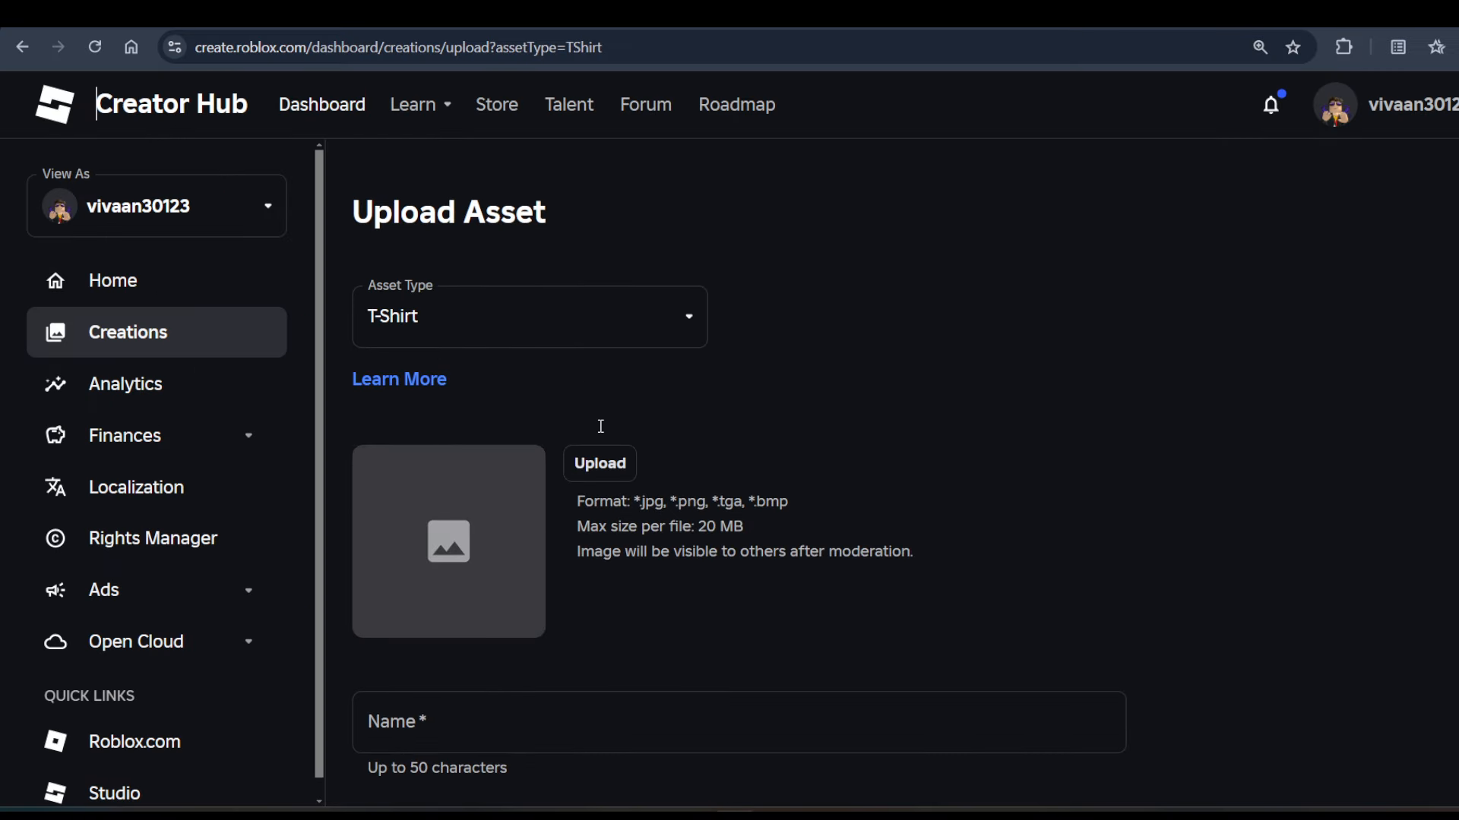
# - Choose the camera print image, name the T-shirt 'Camera' and upload it
pyautogui.click(599, 464)
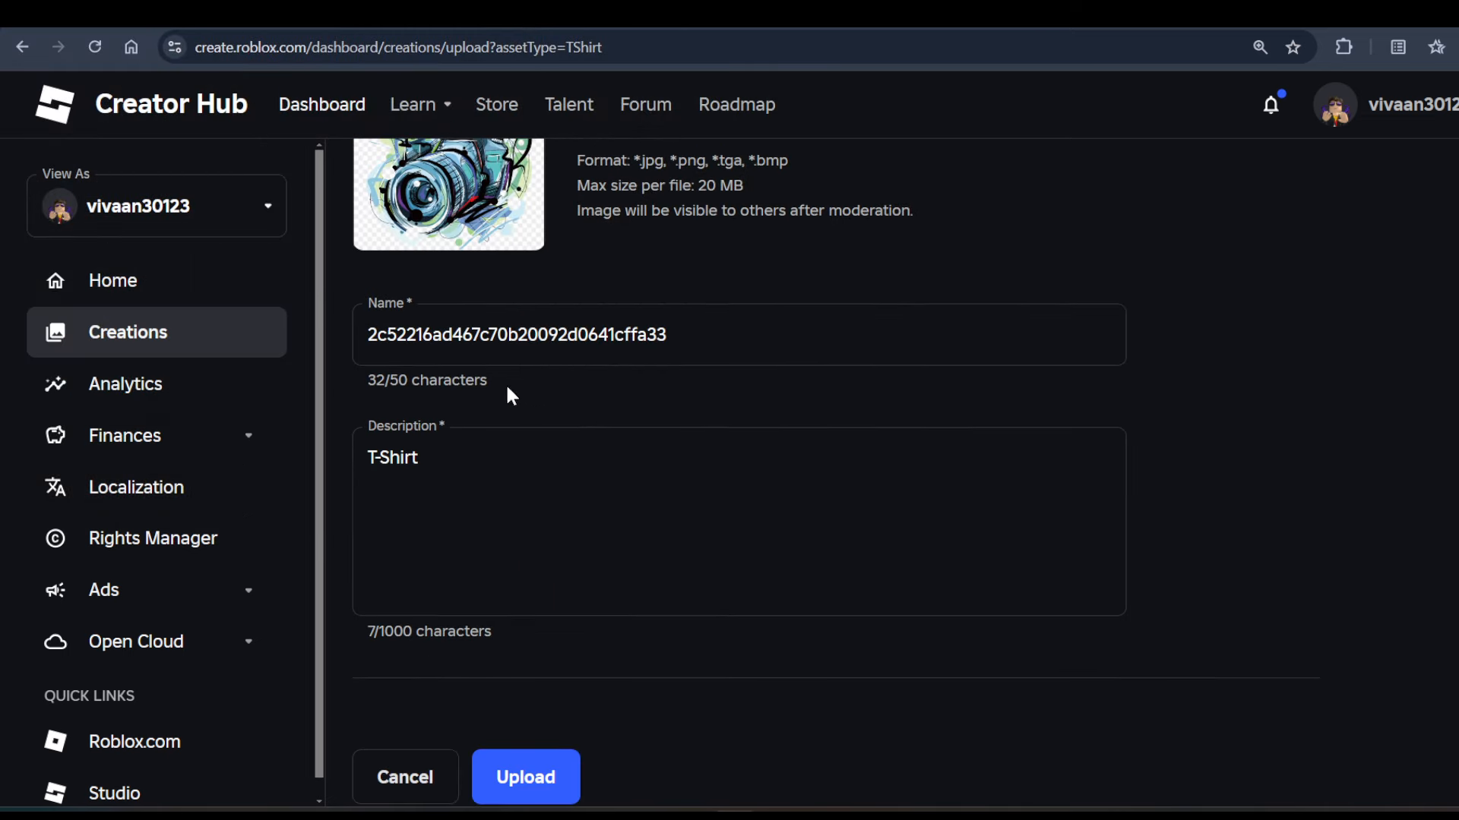
pyautogui.tripleClick(516, 334)
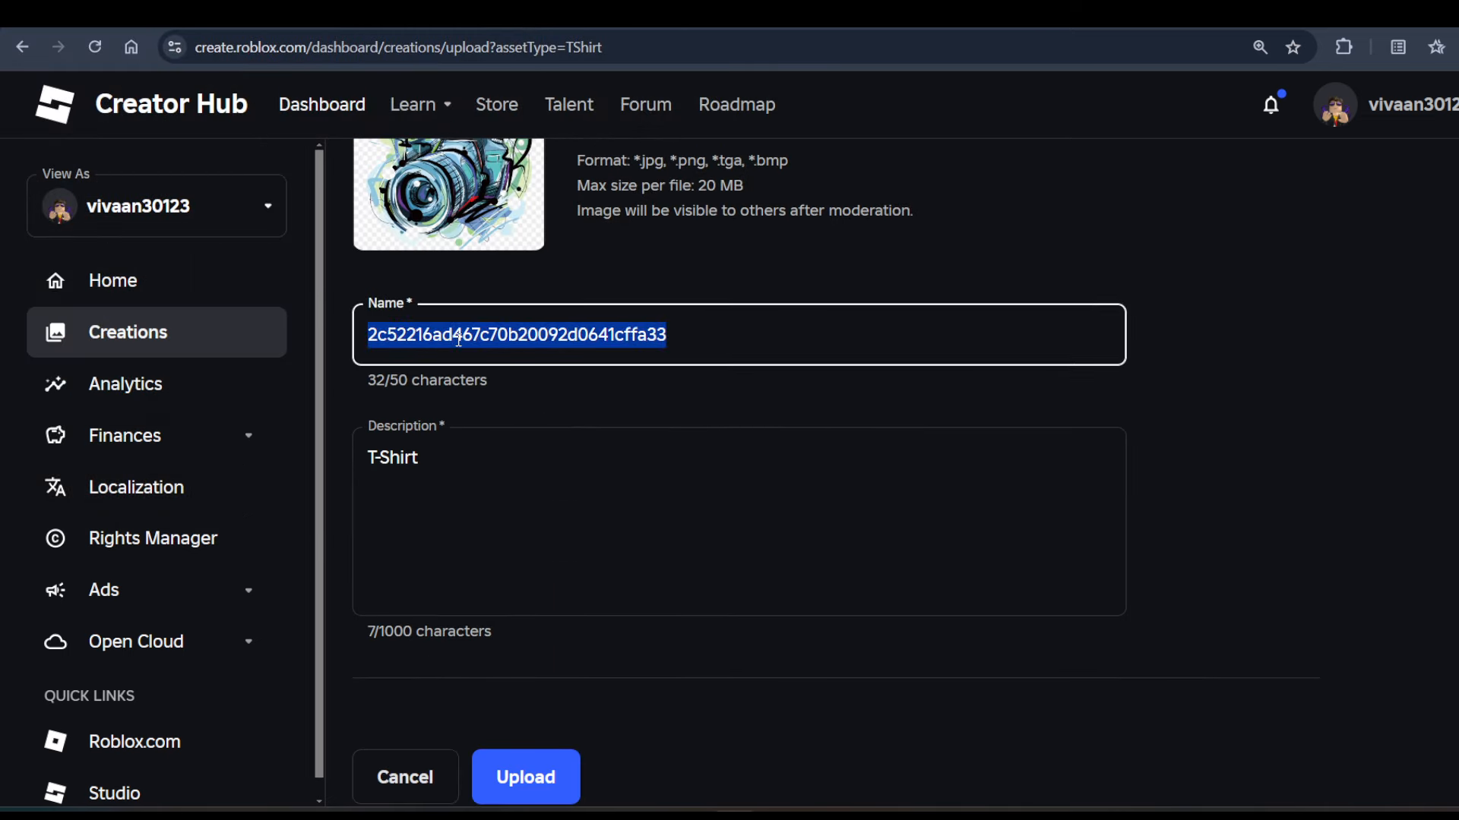
pyautogui.write('C')
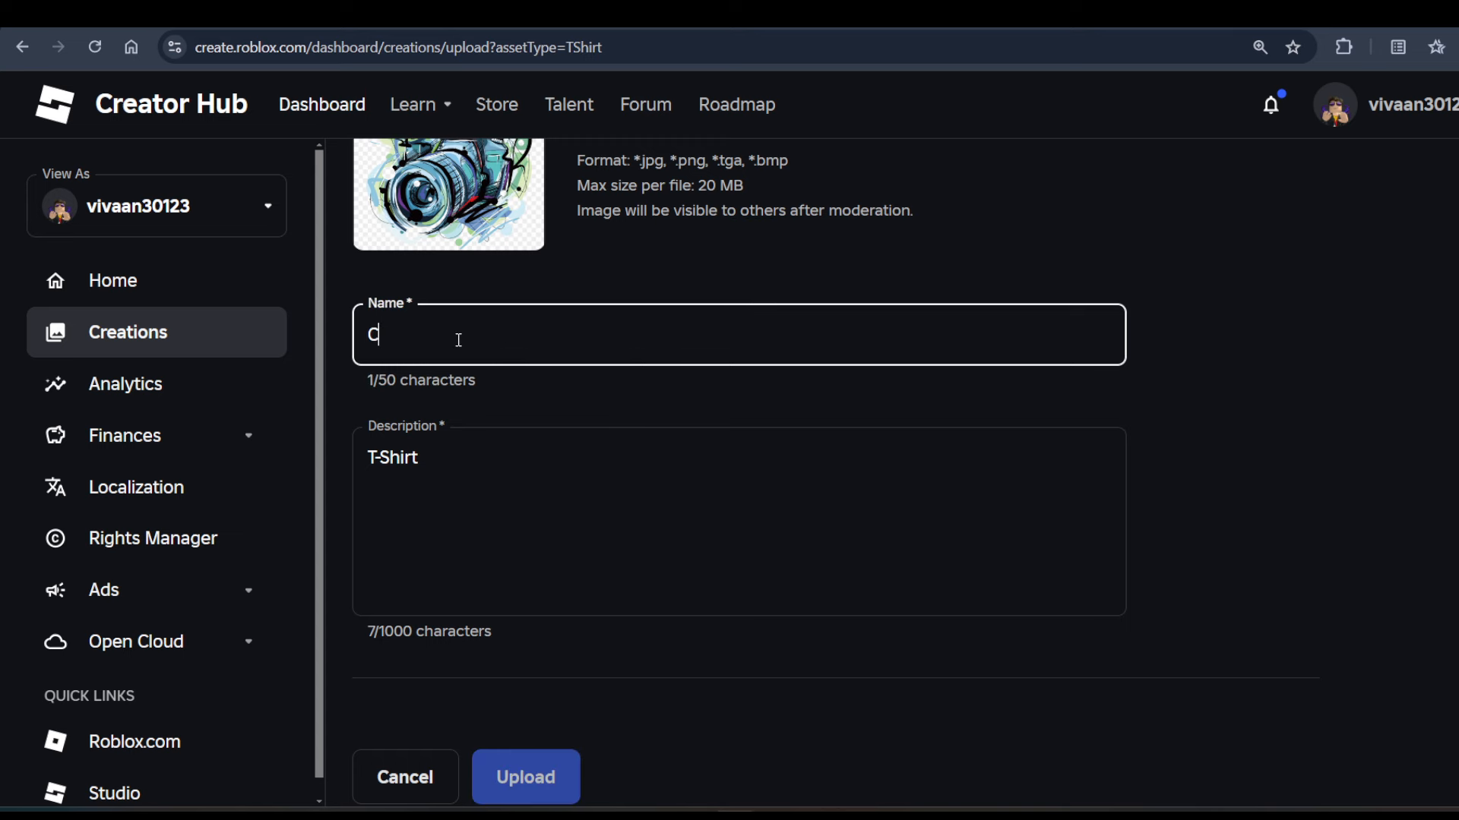
pyautogui.write('amera')
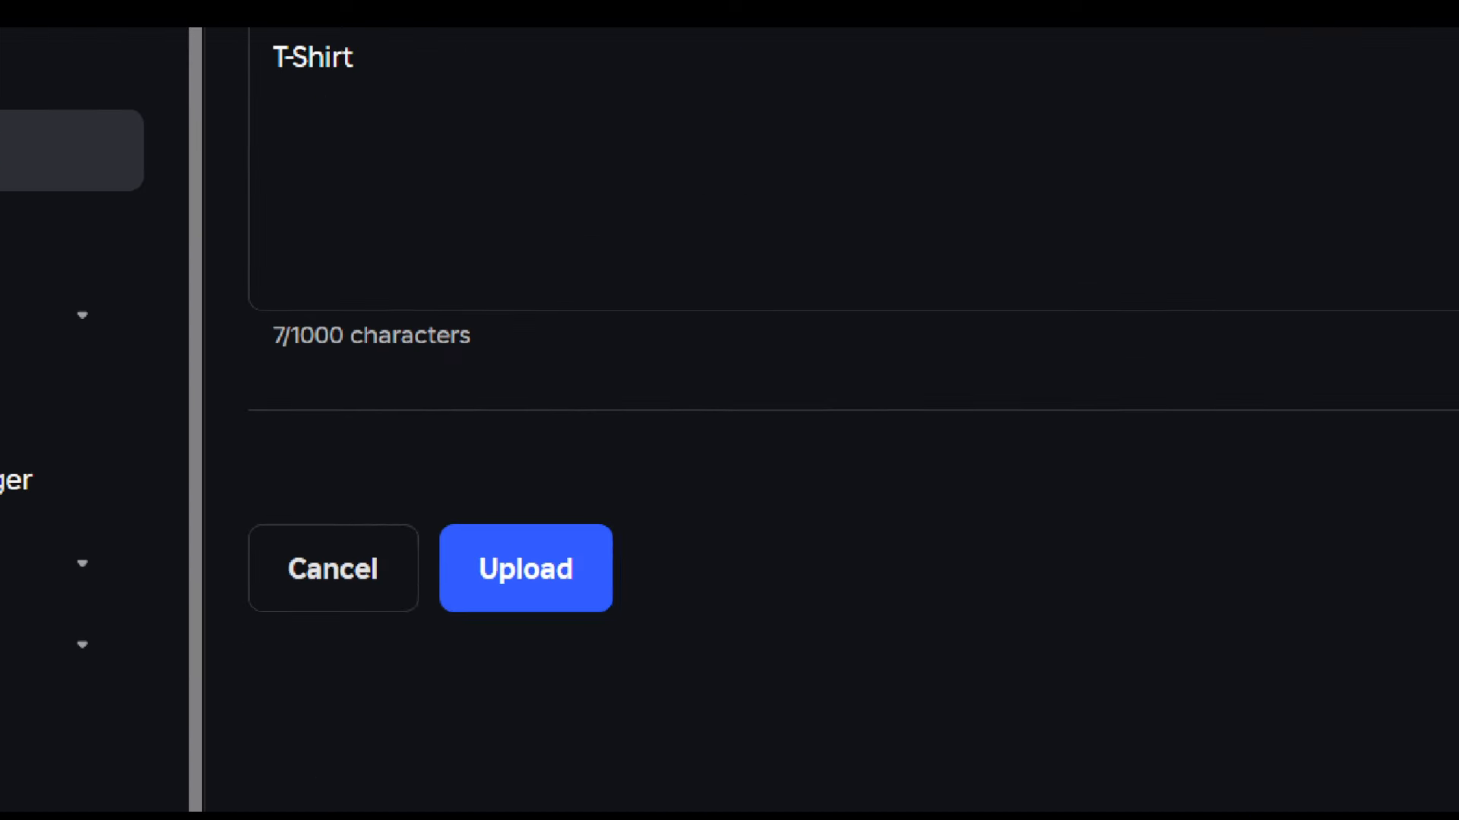
pyautogui.click(525, 568)
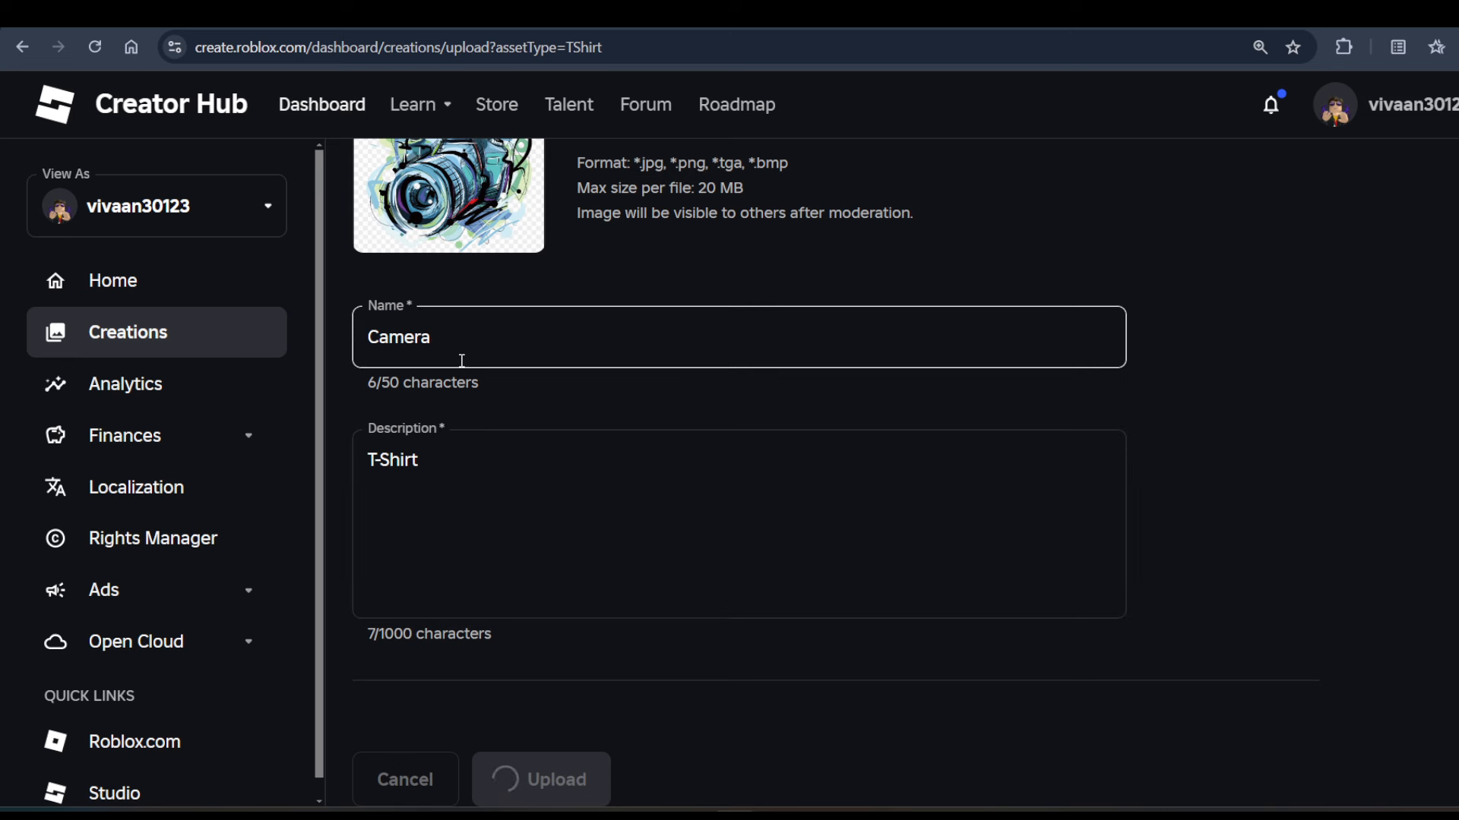
pyautogui.click(540, 780)
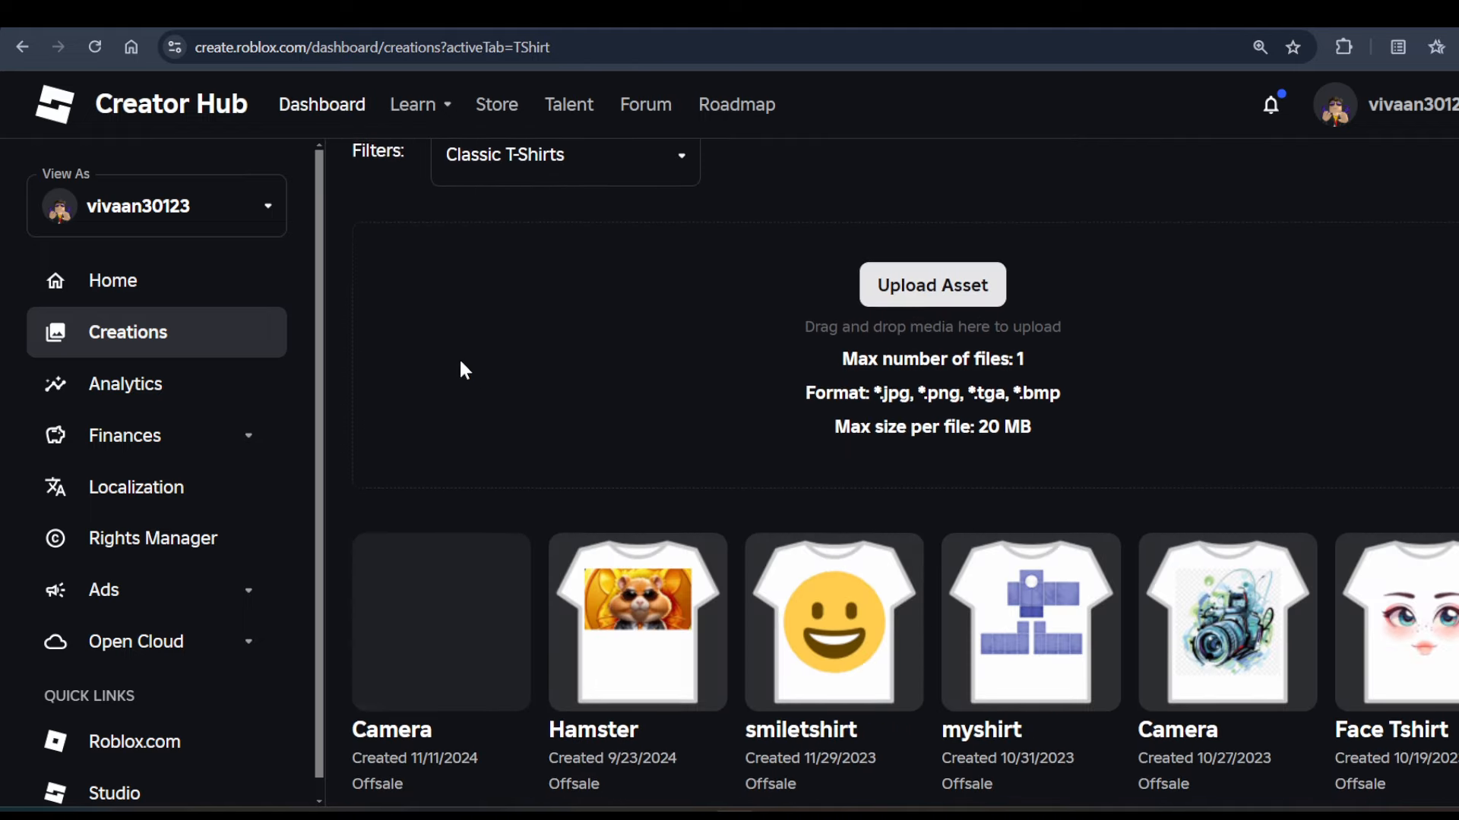
pyautogui.scroll(-3)
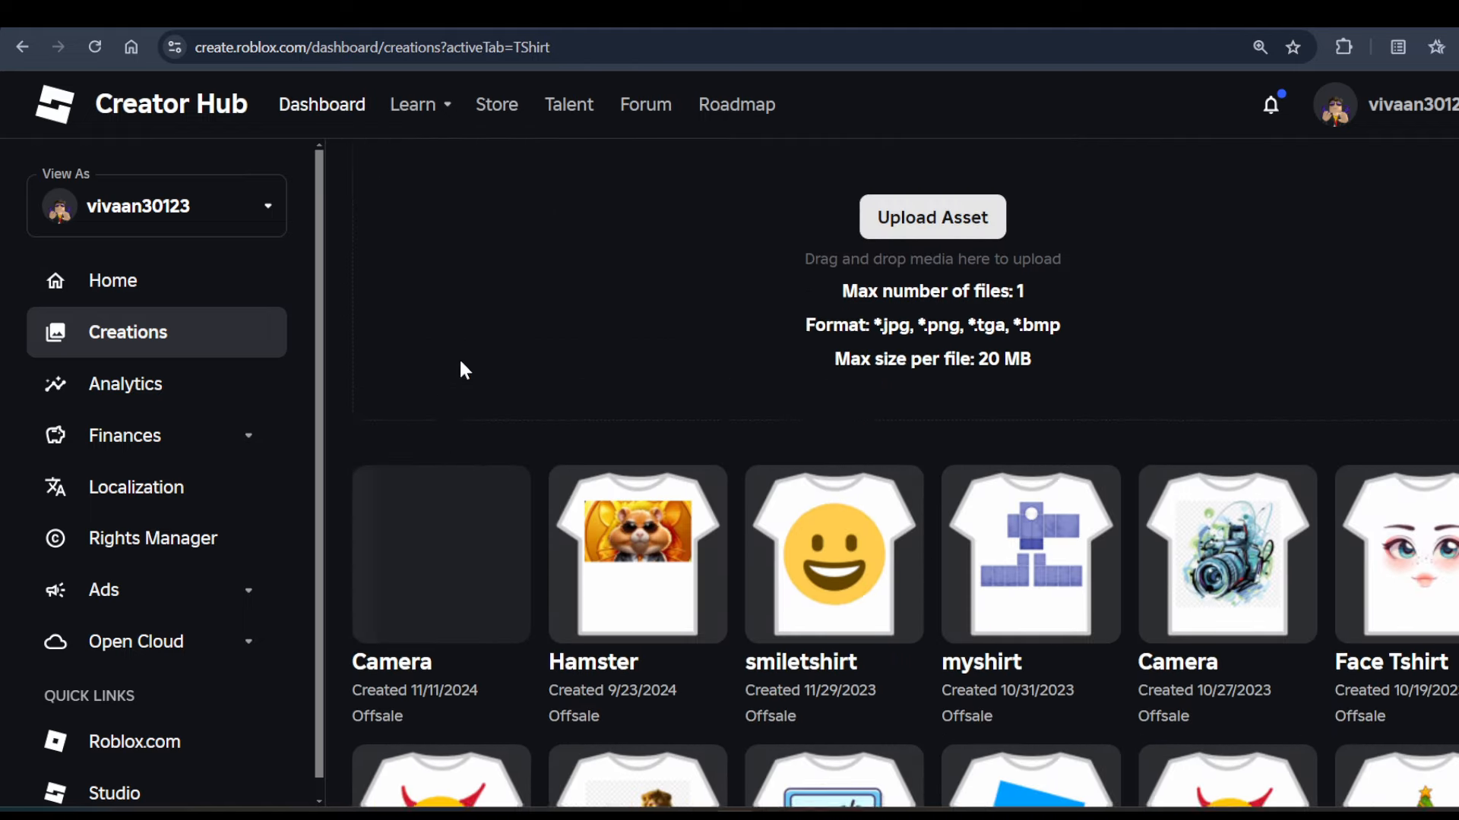
pyautogui.scroll(-3)
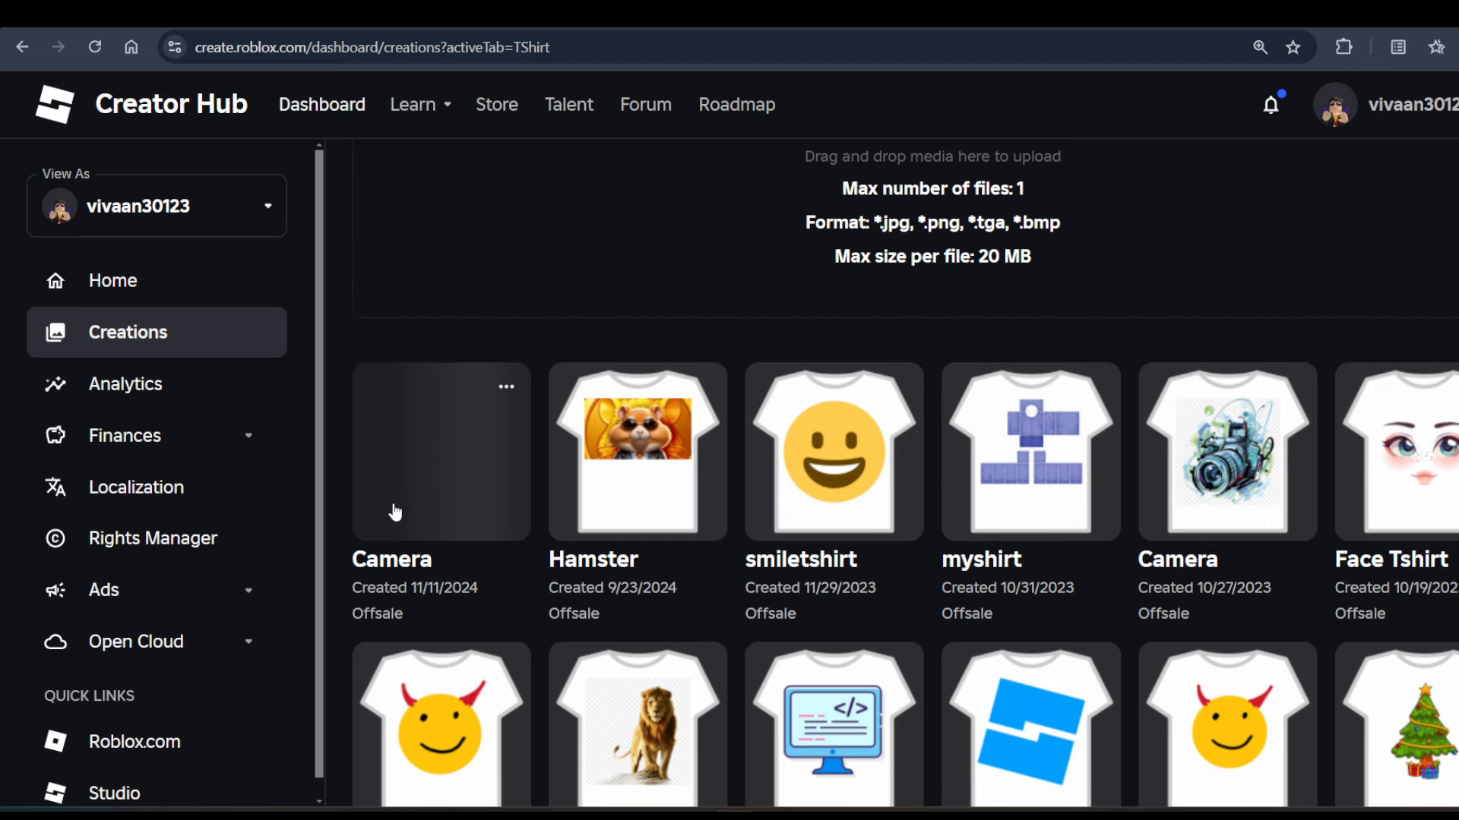
pyautogui.moveTo(433, 532)
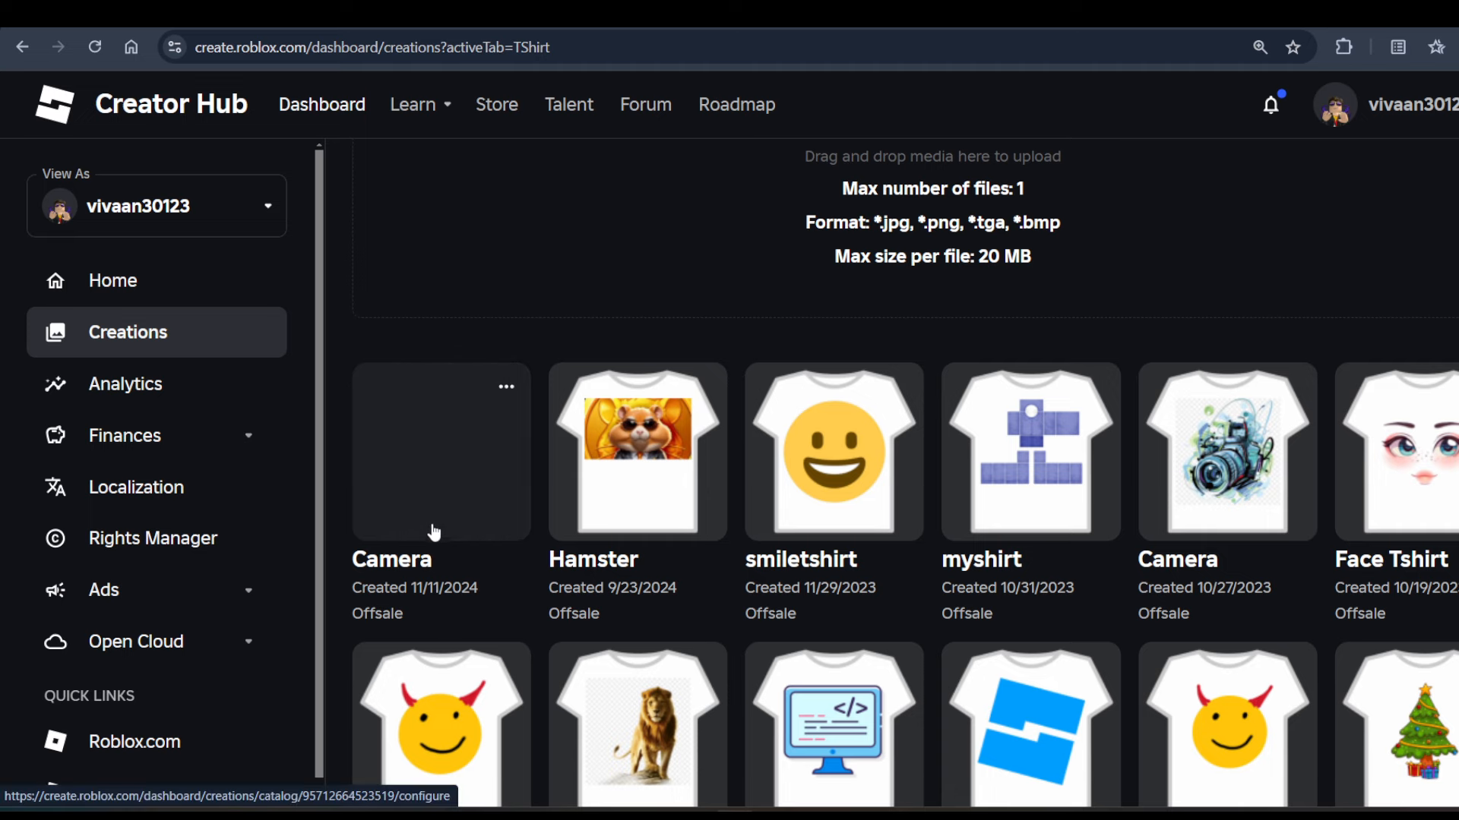
pyautogui.moveTo(435, 473)
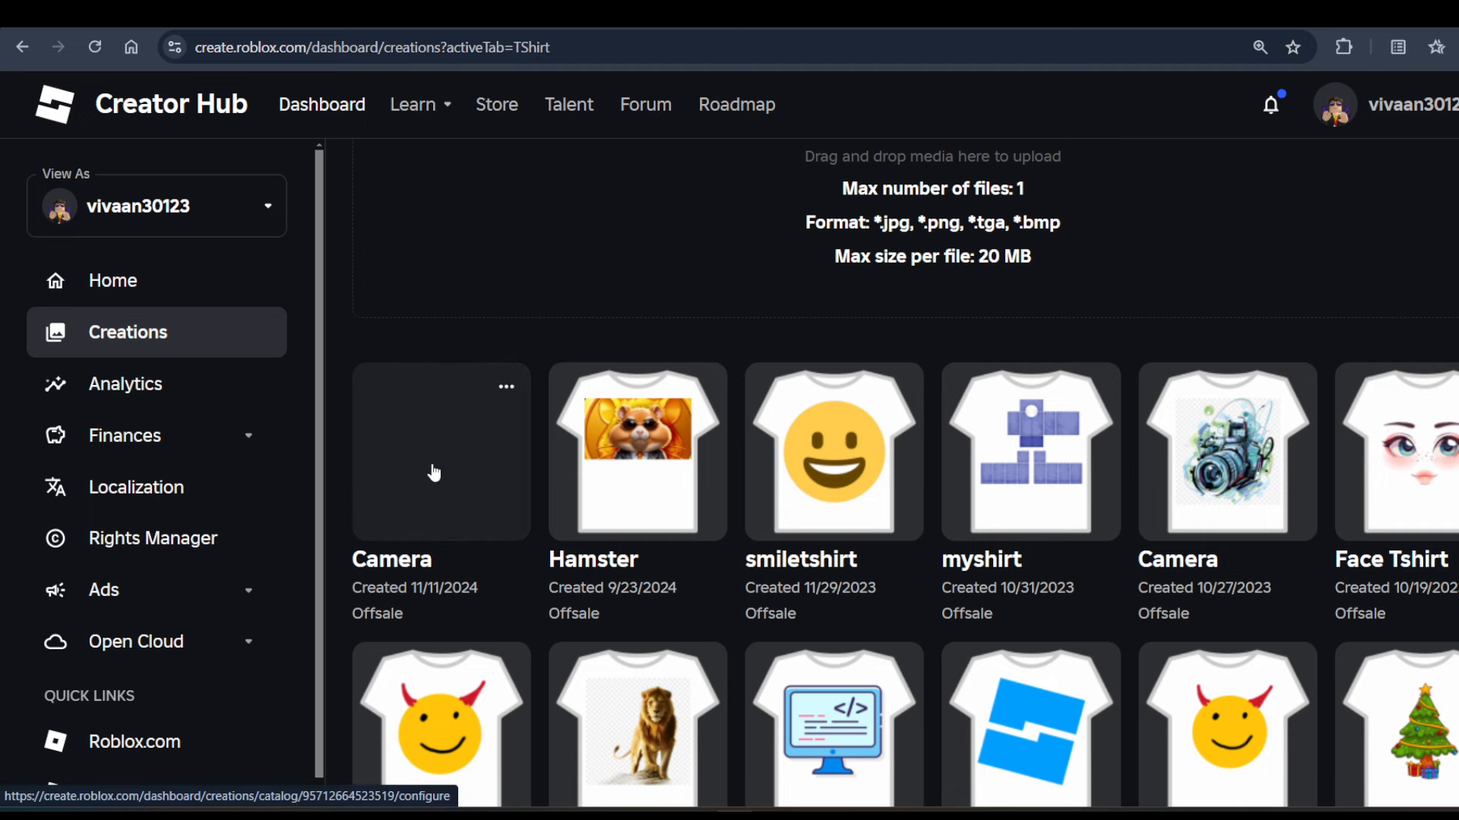
pyautogui.click(435, 472)
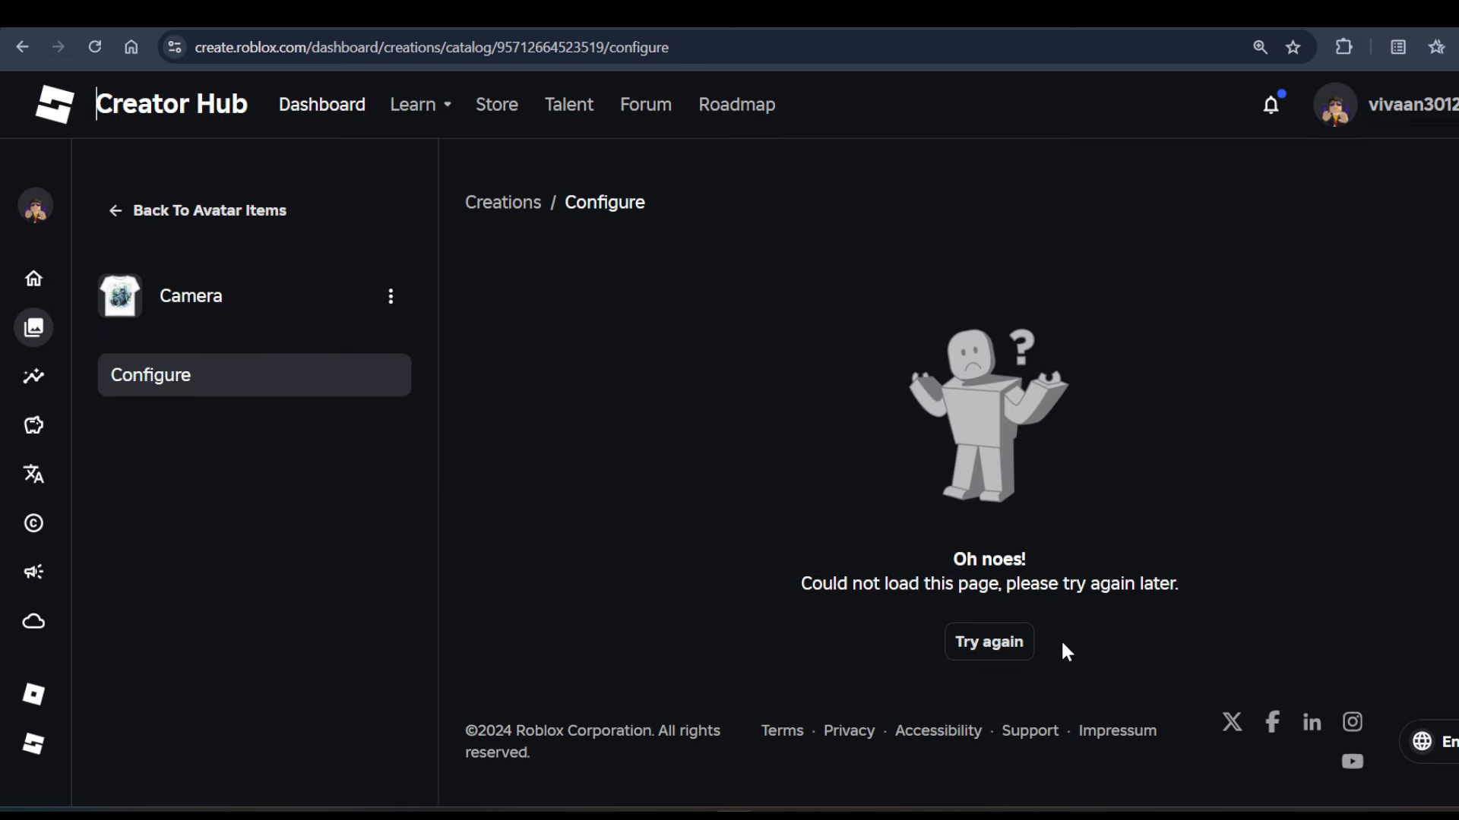
pyautogui.click(987, 641)
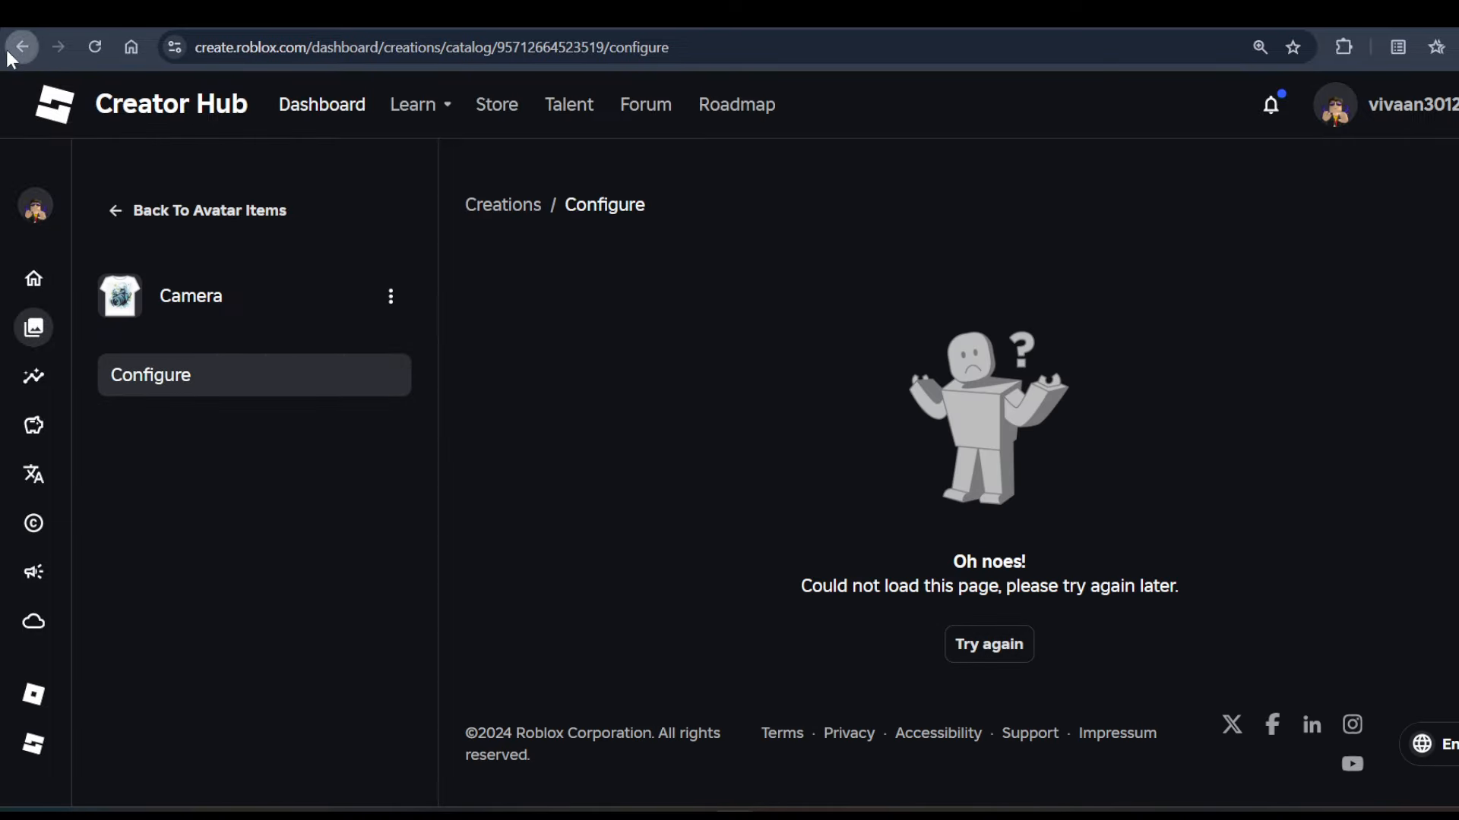
pyautogui.click(24, 45)
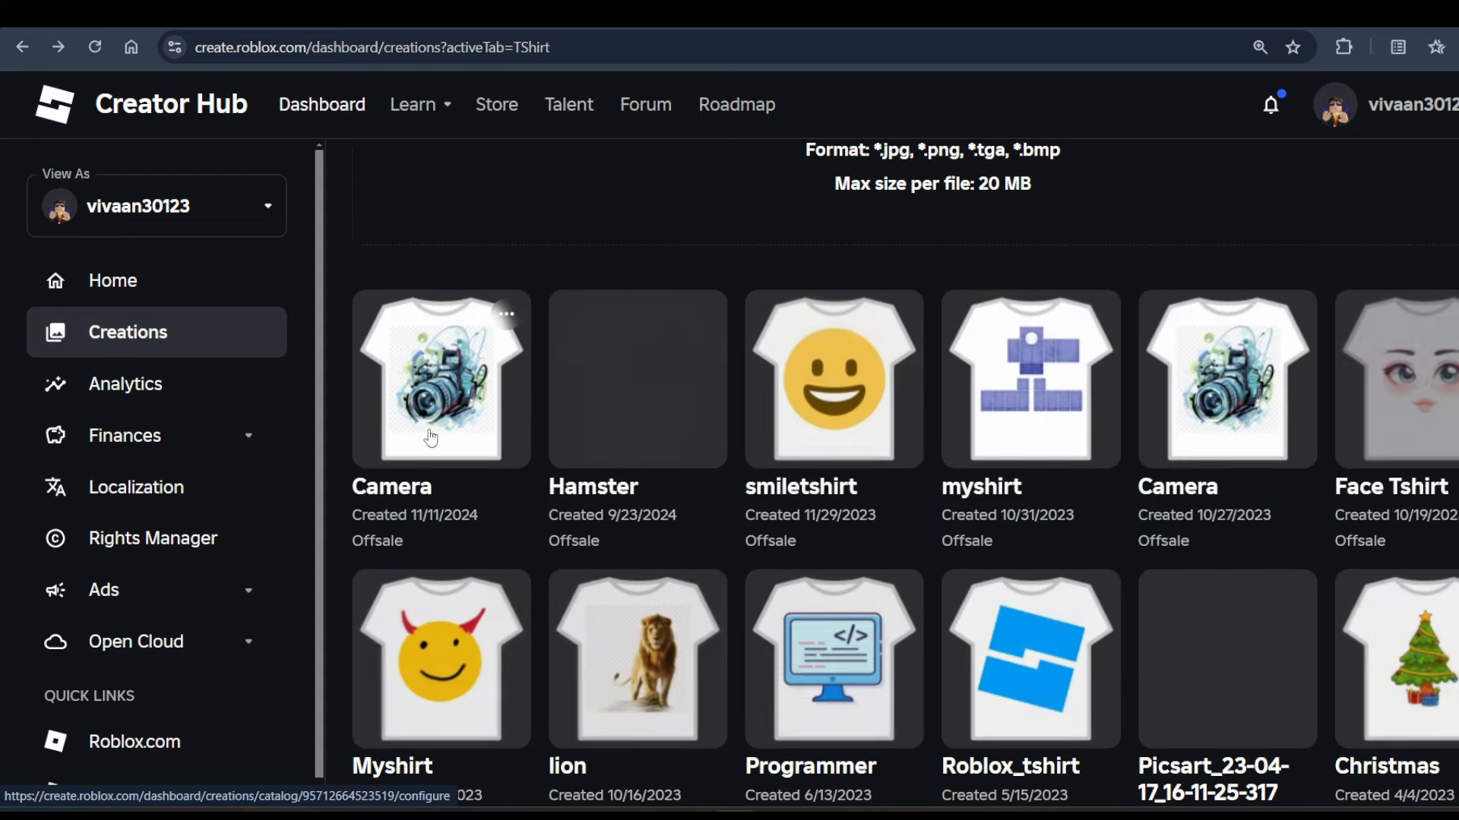
pyautogui.click(431, 386)
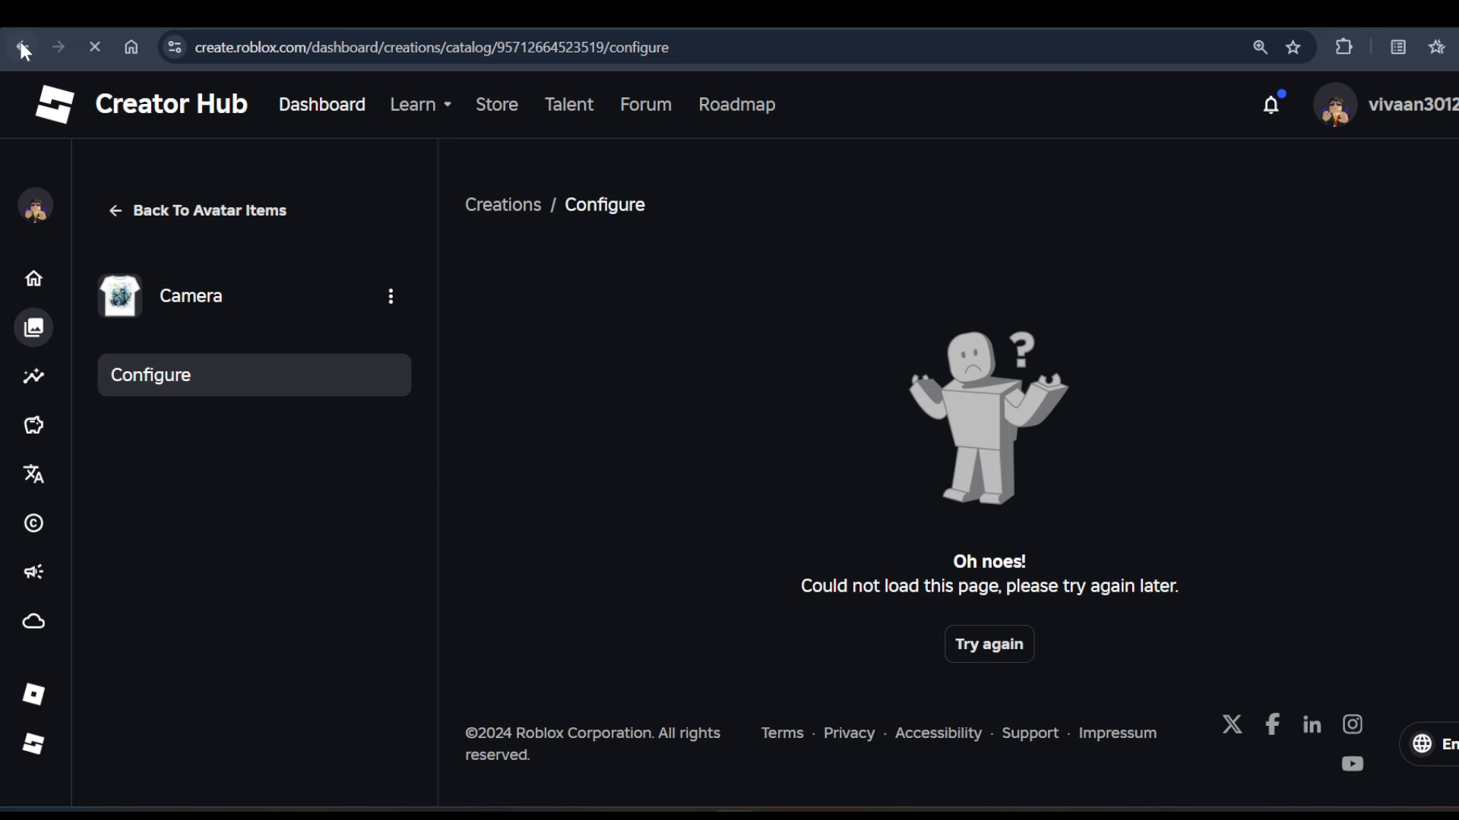
pyautogui.click(22, 47)
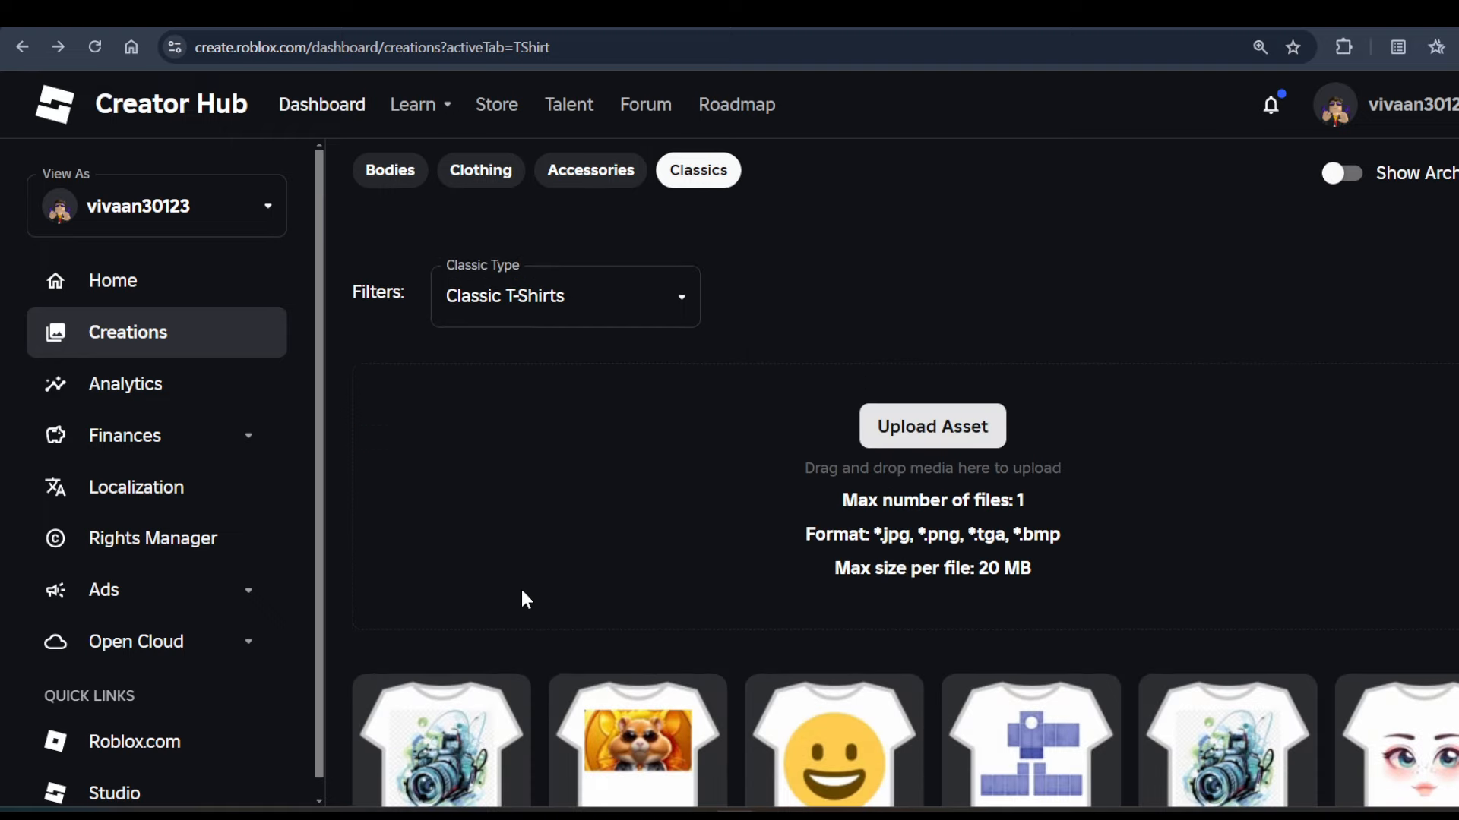
pyautogui.scroll(-3)
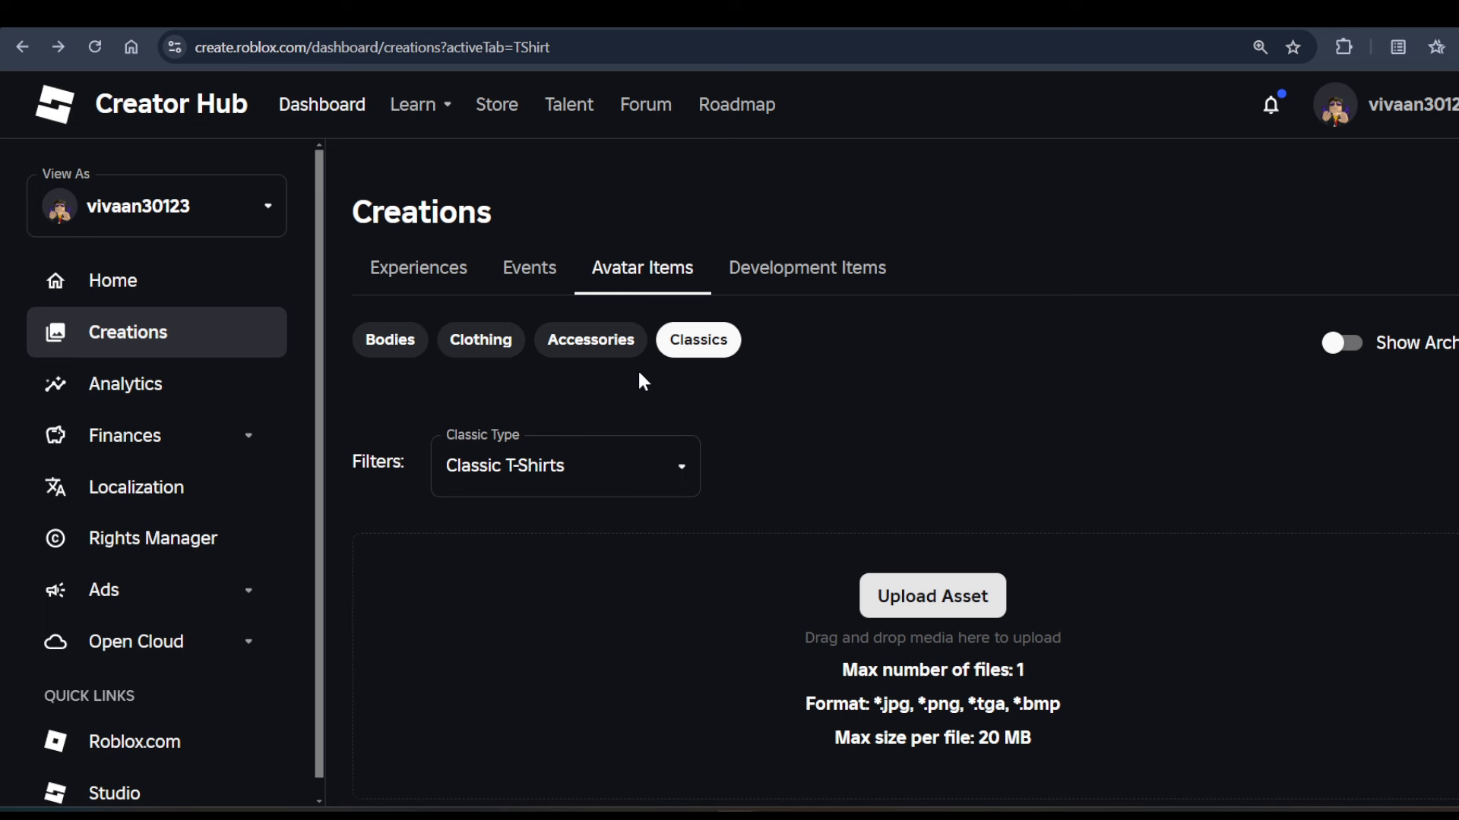
pyautogui.moveTo(26, 45)
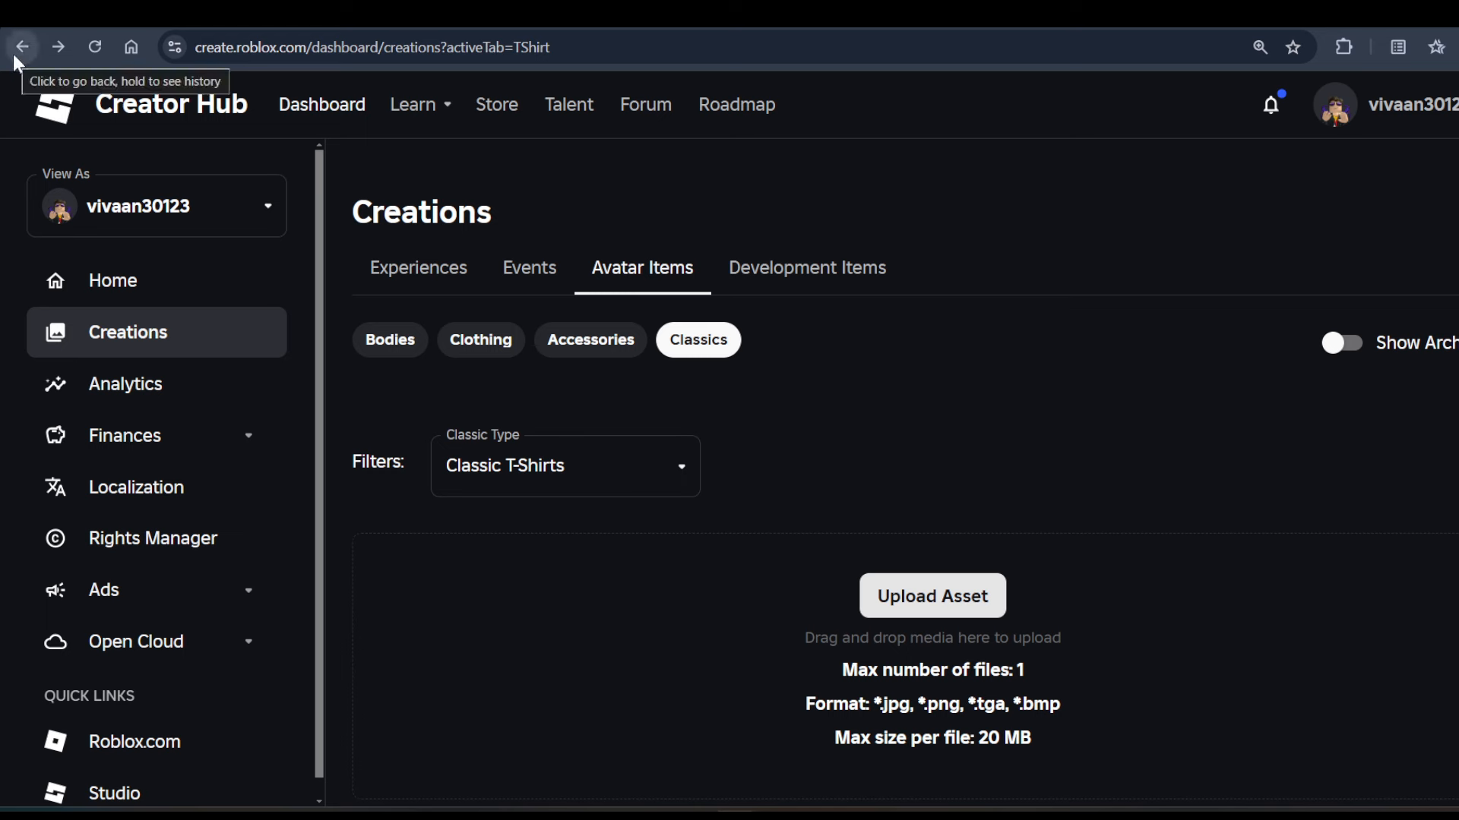